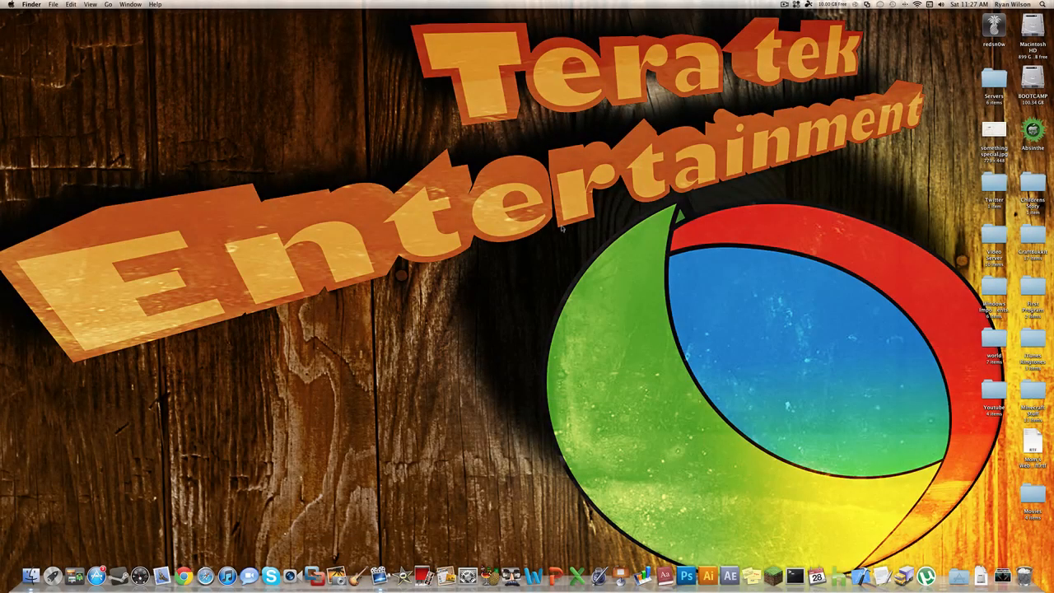
{"action": "mouse_move", "coordinate": [541, 342]}
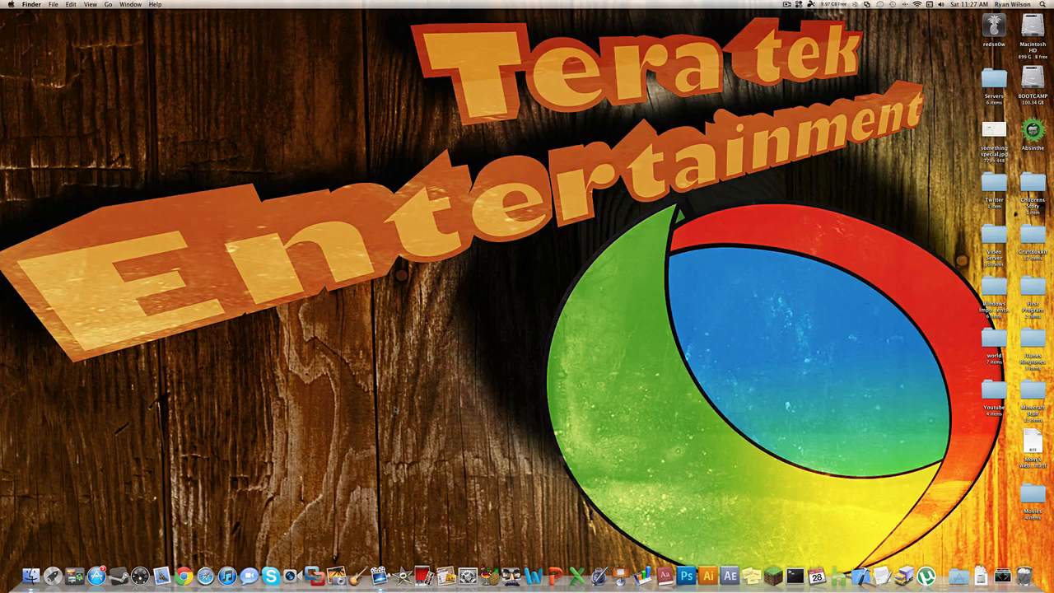
{"action": "mouse_move", "coordinate": [379, 395]}
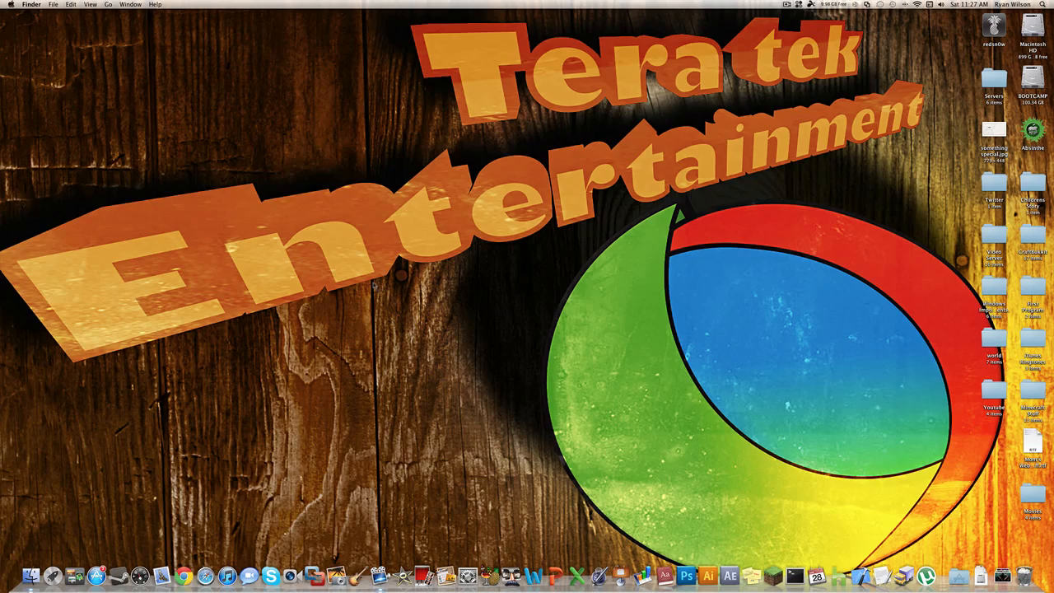
{"action": "mouse_move", "coordinate": [537, 365]}
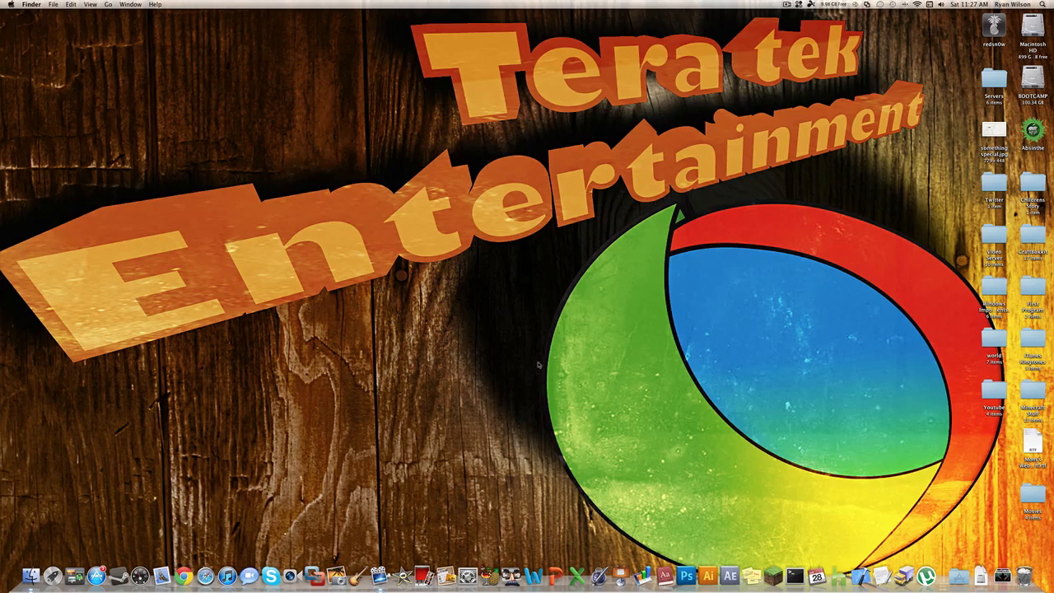
{"action": "mouse_move", "coordinate": [669, 388]}
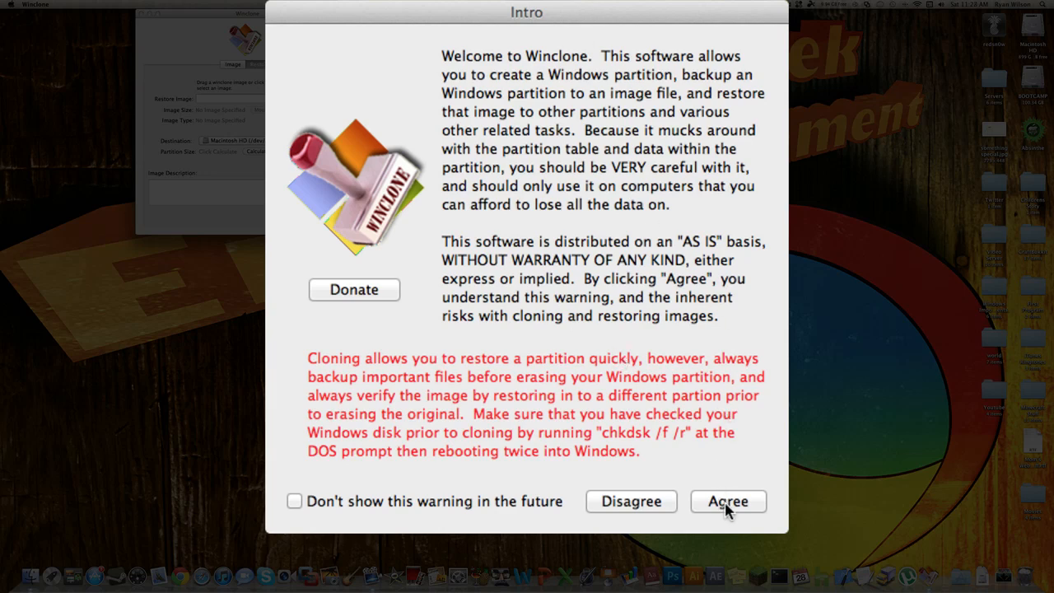
{"action": "mouse_move", "coordinate": [607, 337]}
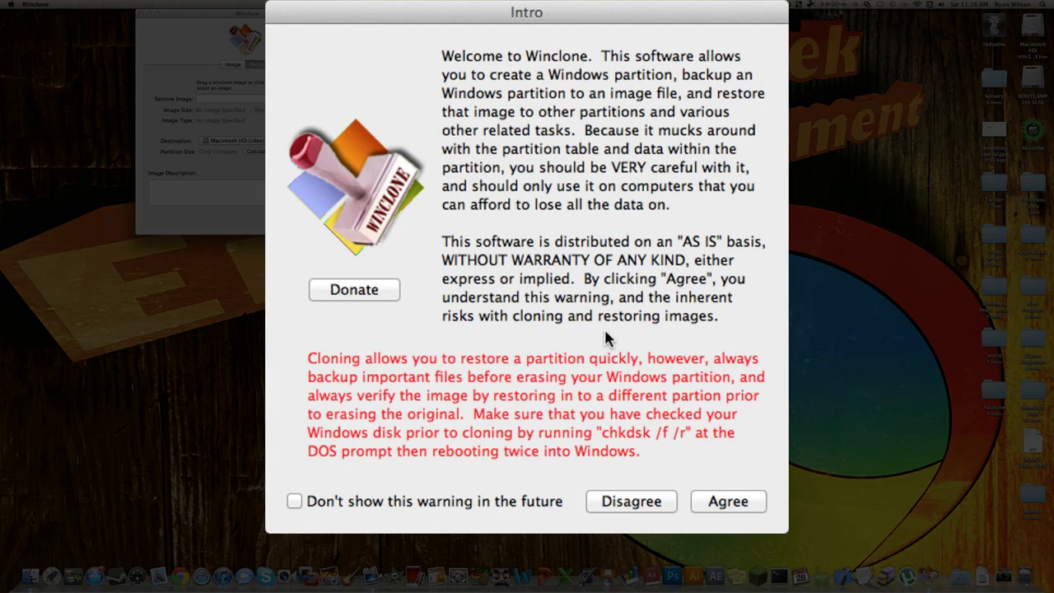
{"action": "mouse_move", "coordinate": [925, 386]}
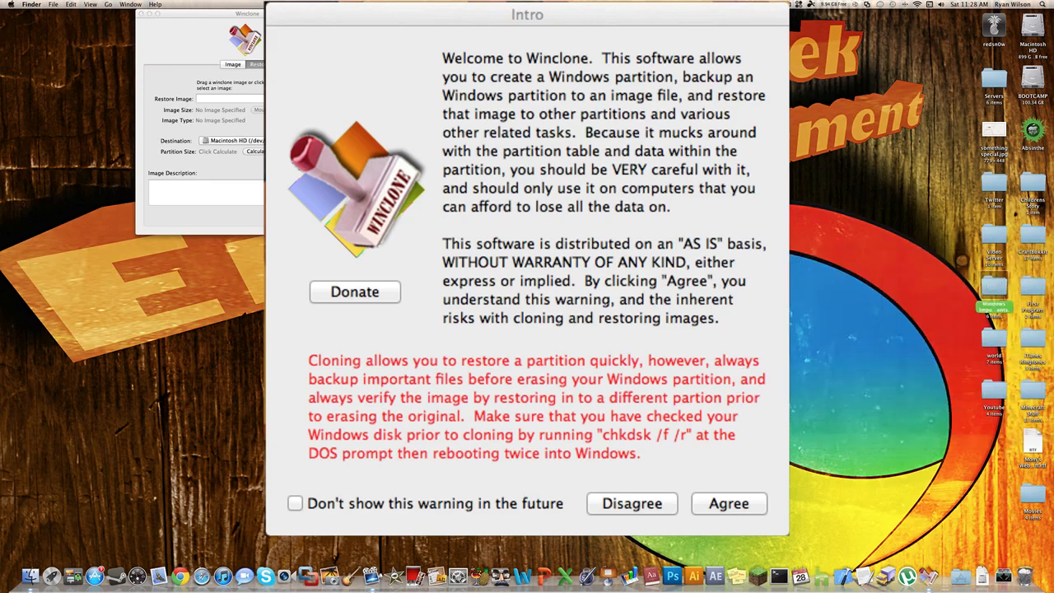
{"action": "mouse_move", "coordinate": [350, 27]}
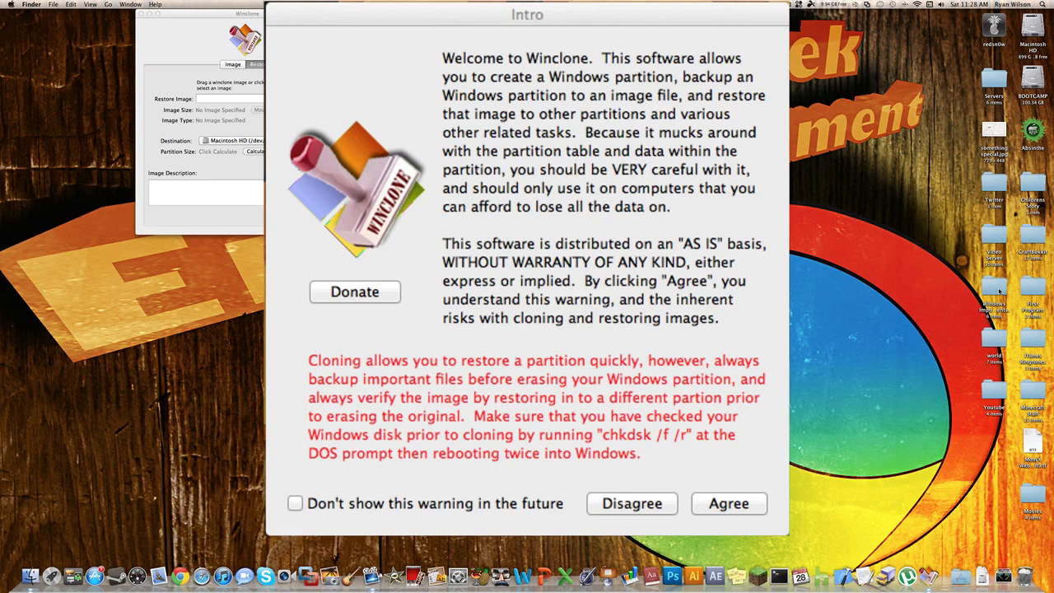
{"action": "mouse_move", "coordinate": [595, 296]}
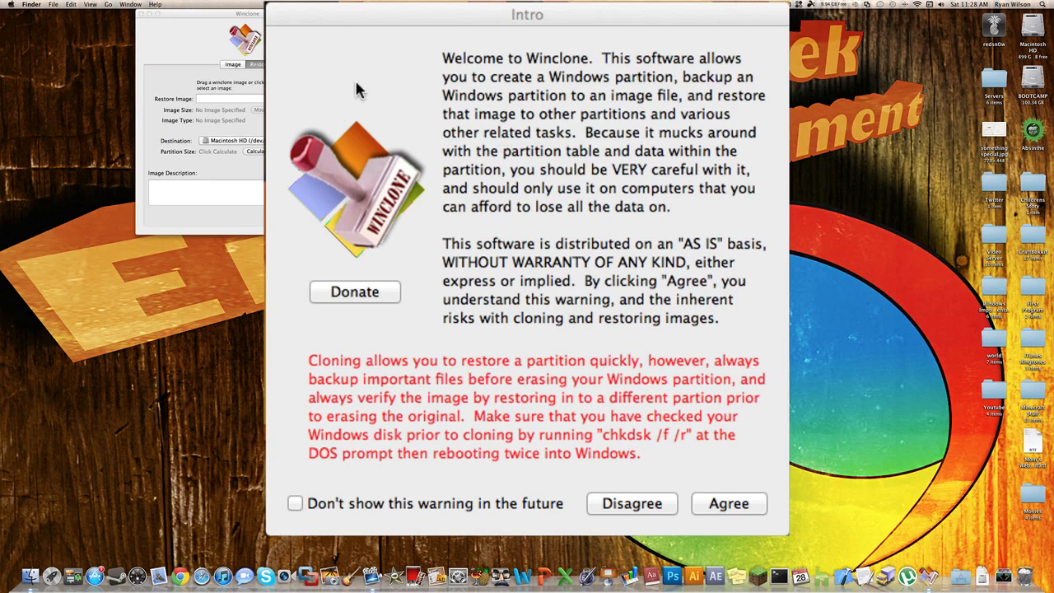
{"action": "mouse_move", "coordinate": [338, 447]}
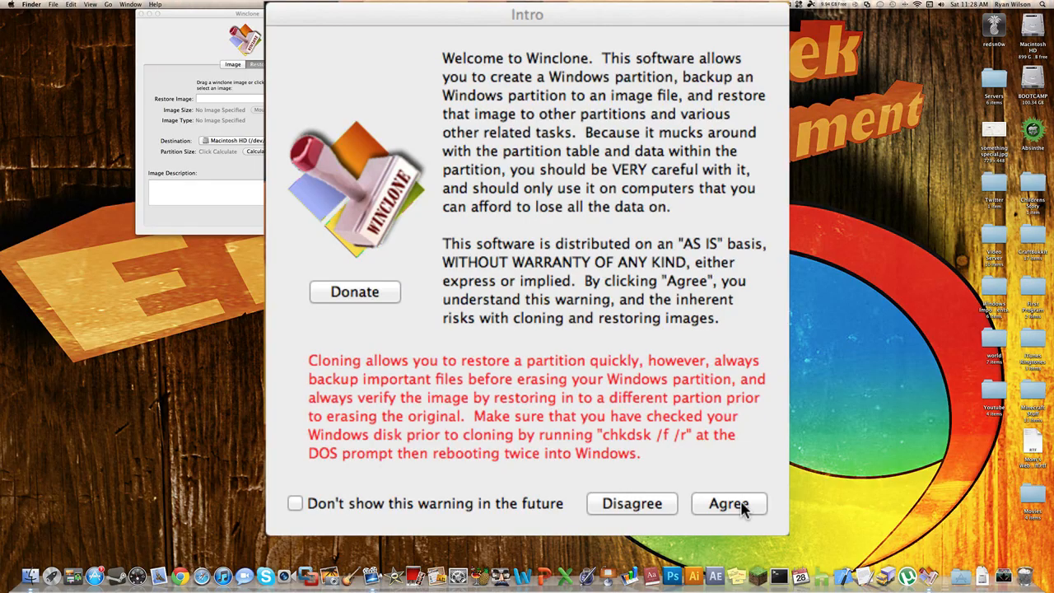
Step: Agree to the warning and choose BOOTCAMP (/dev/disk0s4) as the Image source partition
{"action": "left_click", "coordinate": [729, 503]}
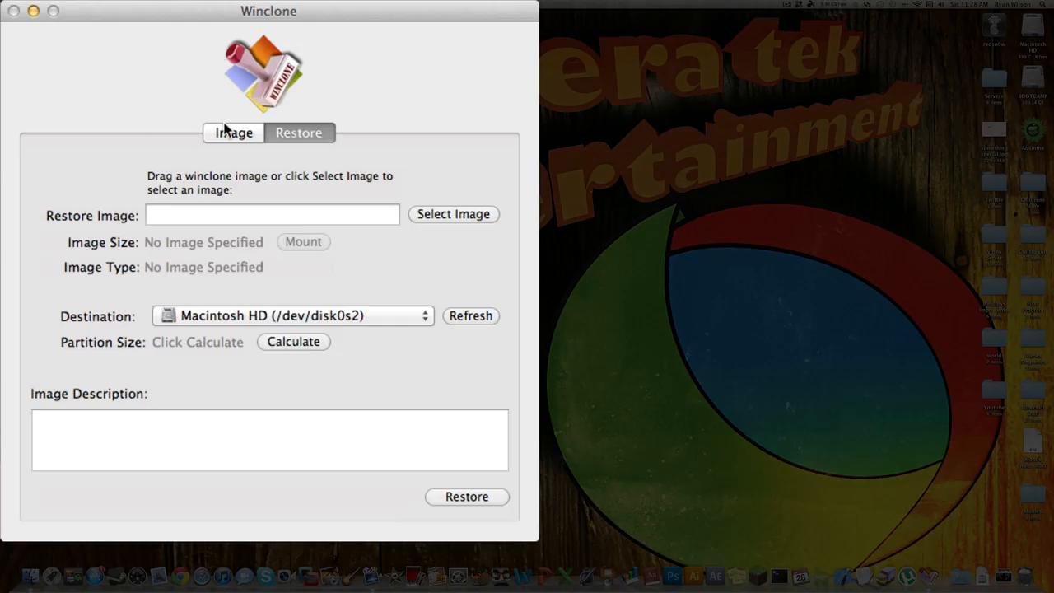
{"action": "left_click", "coordinate": [234, 132]}
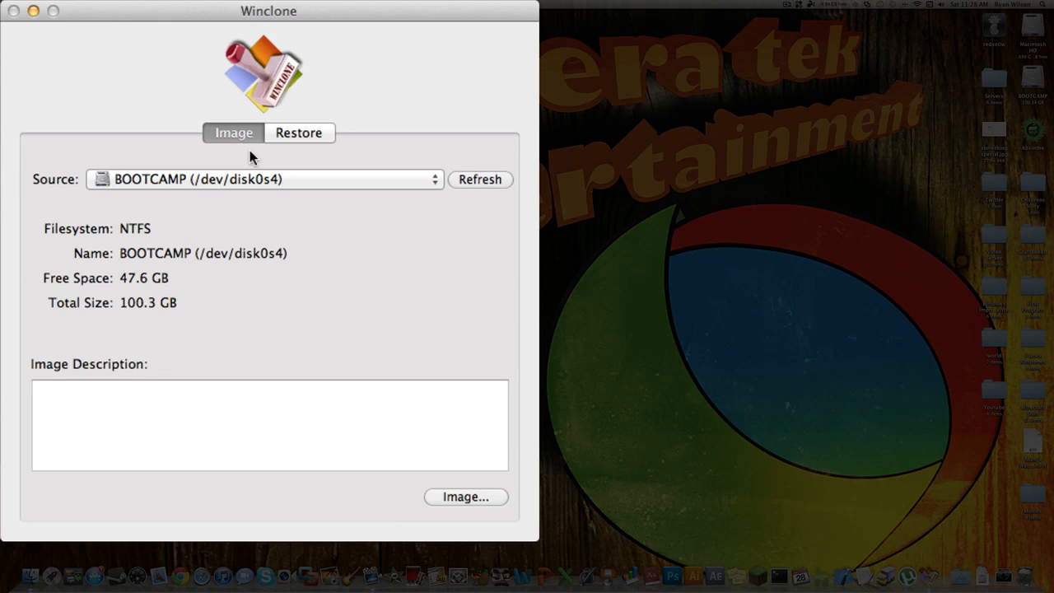
{"action": "left_click", "coordinate": [264, 179]}
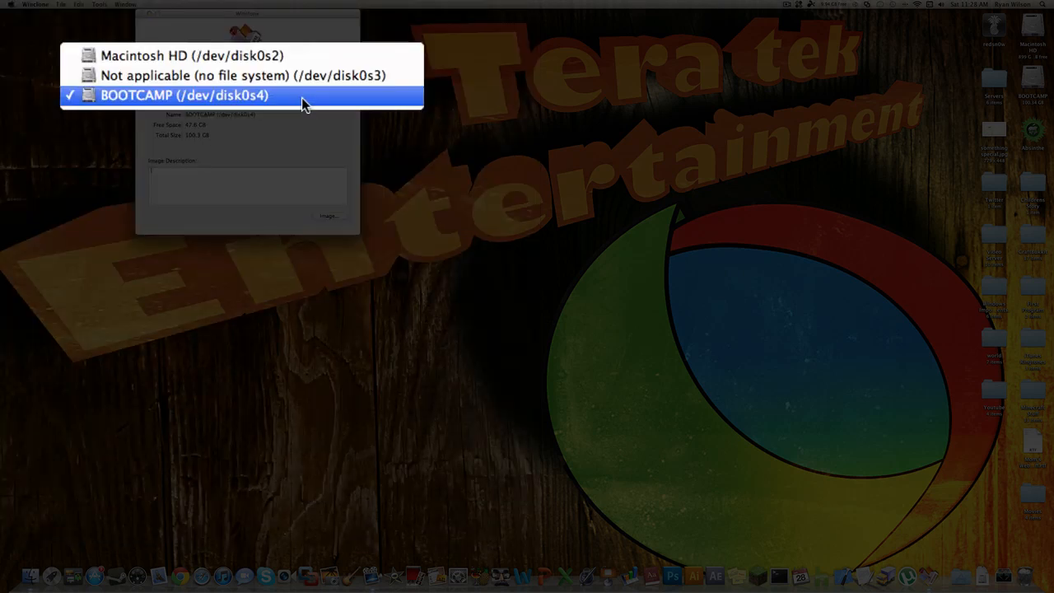
{"action": "mouse_move", "coordinate": [265, 98]}
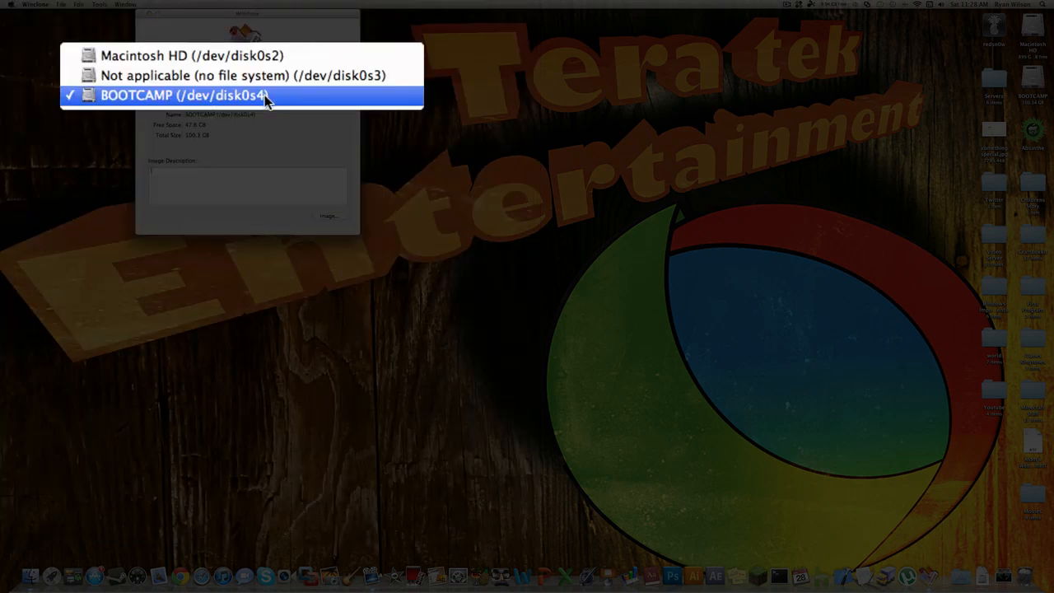
{"action": "left_click", "coordinate": [176, 95]}
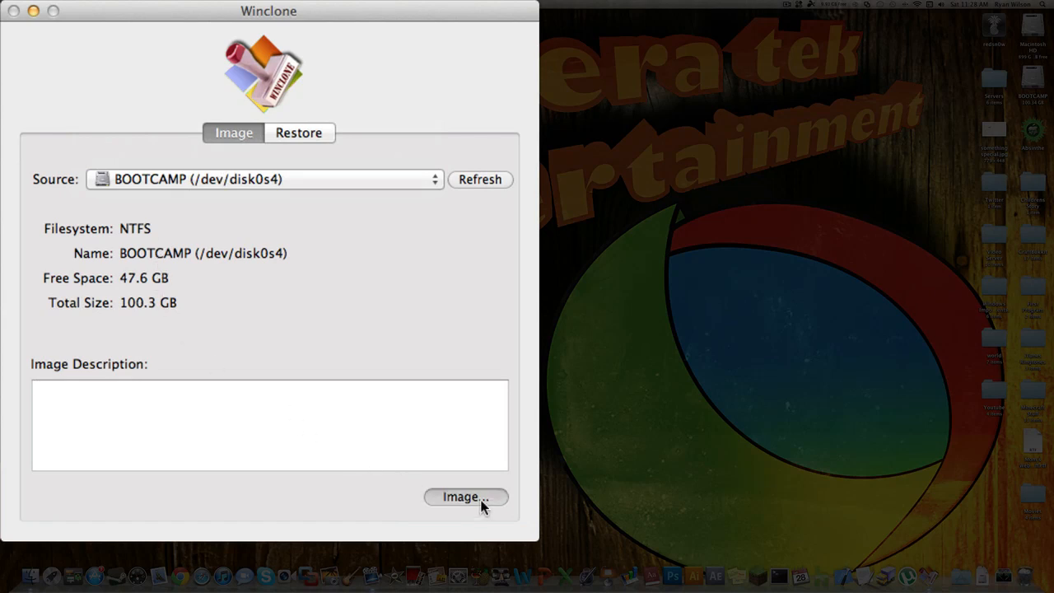
Step: Save the BOOTCAMP image as Win7 on the Desktop
{"action": "left_click", "coordinate": [467, 496]}
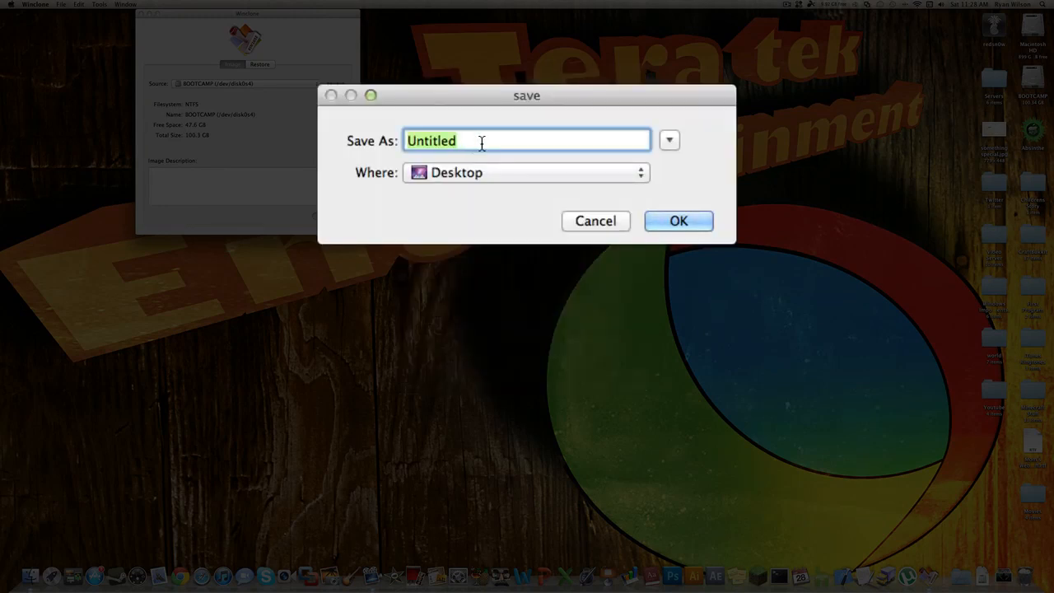
{"action": "type", "text": "Win"}
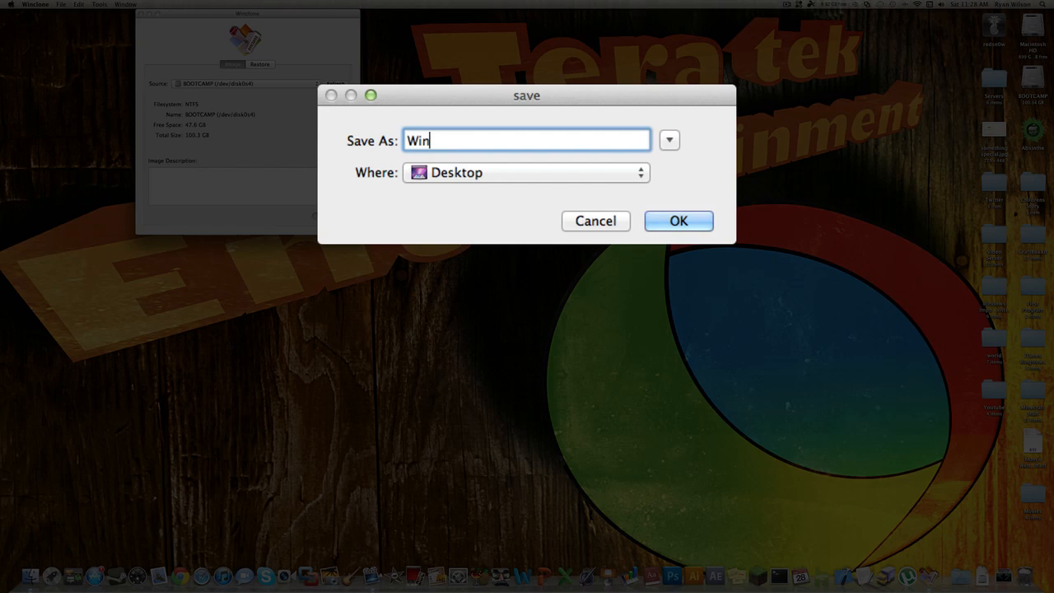
{"action": "type", "text": "7"}
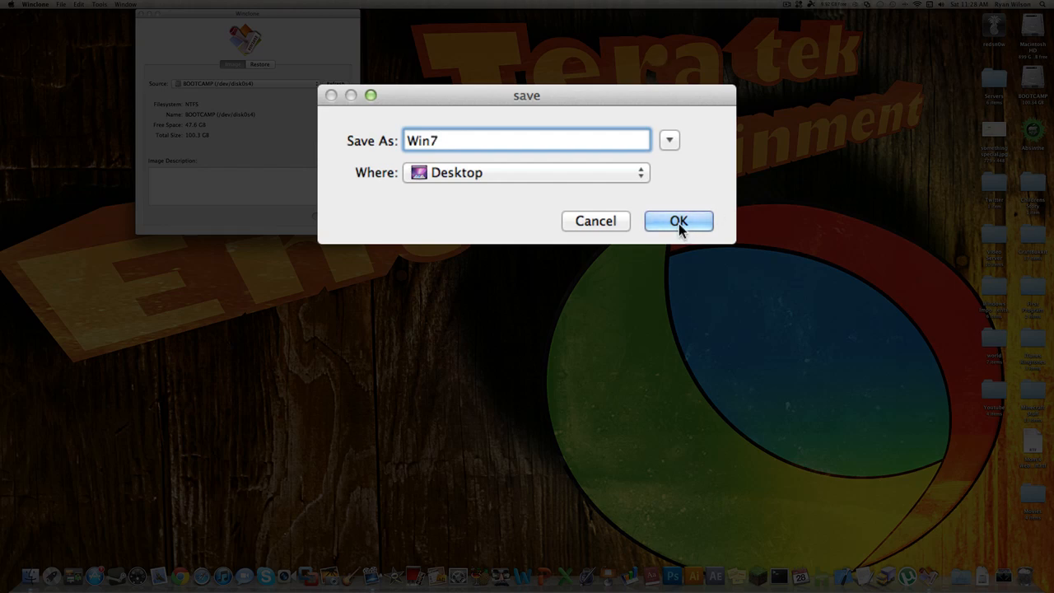
{"action": "left_click", "coordinate": [679, 221]}
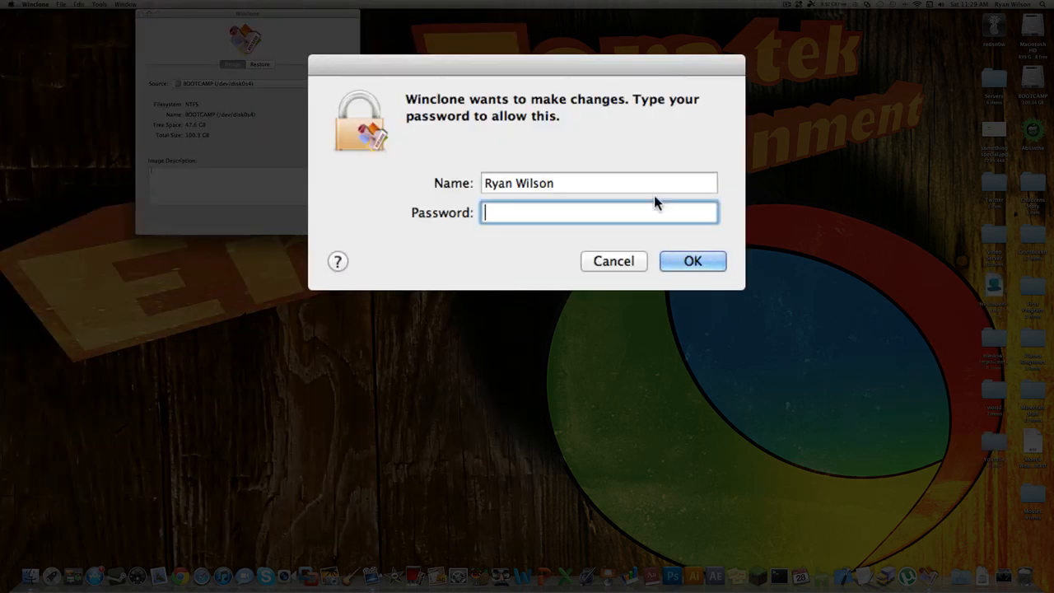
Step: Authorise the imaging with the admin password
{"action": "type", "text": "••••"}
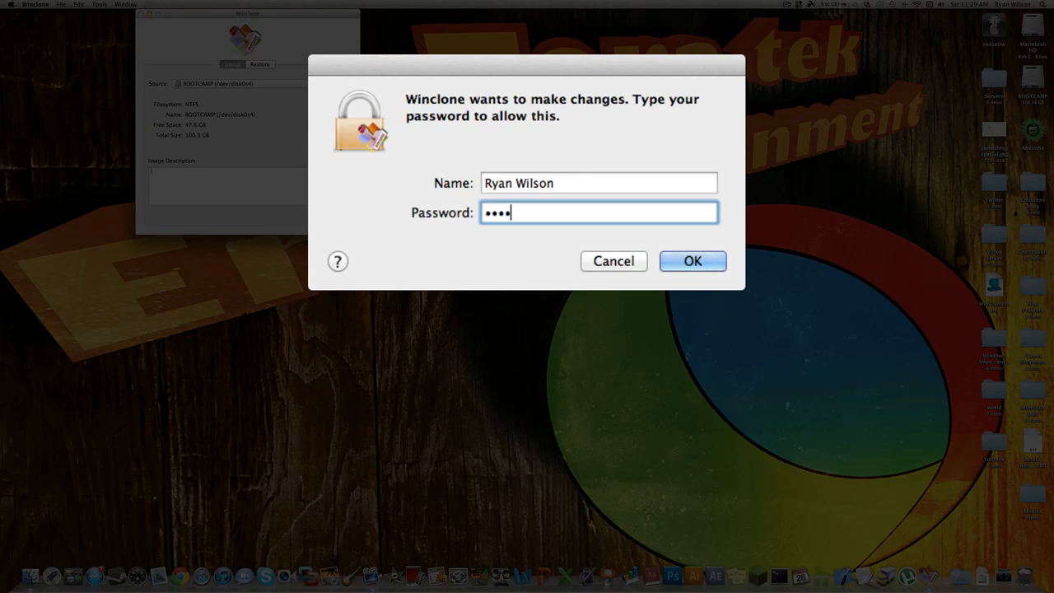
{"action": "left_click", "coordinate": [691, 261]}
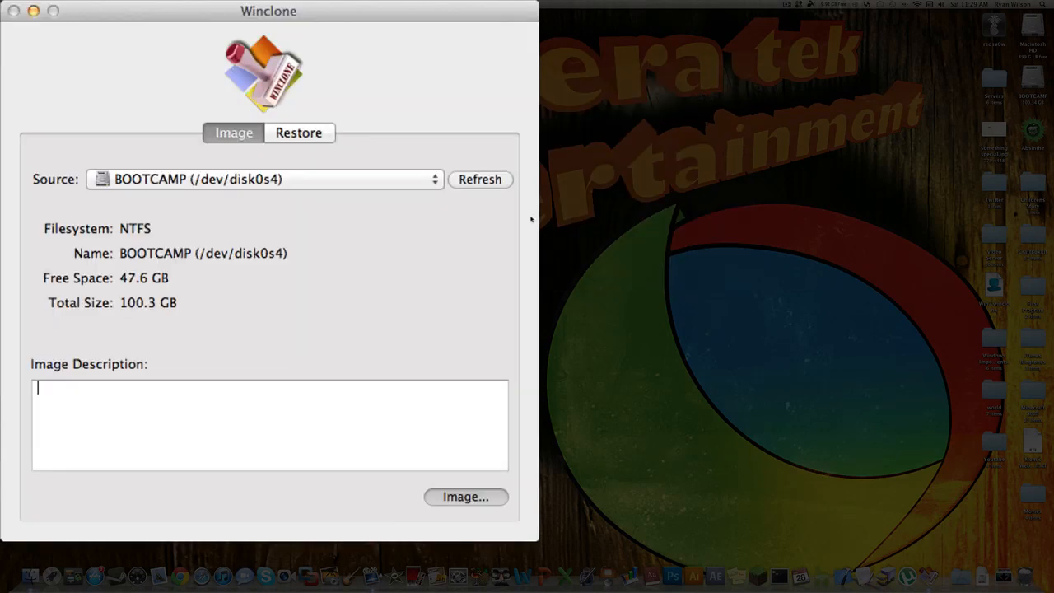
Step: Start the BOOTCAMP imaging and let it run toward completion
{"action": "left_click", "coordinate": [466, 496]}
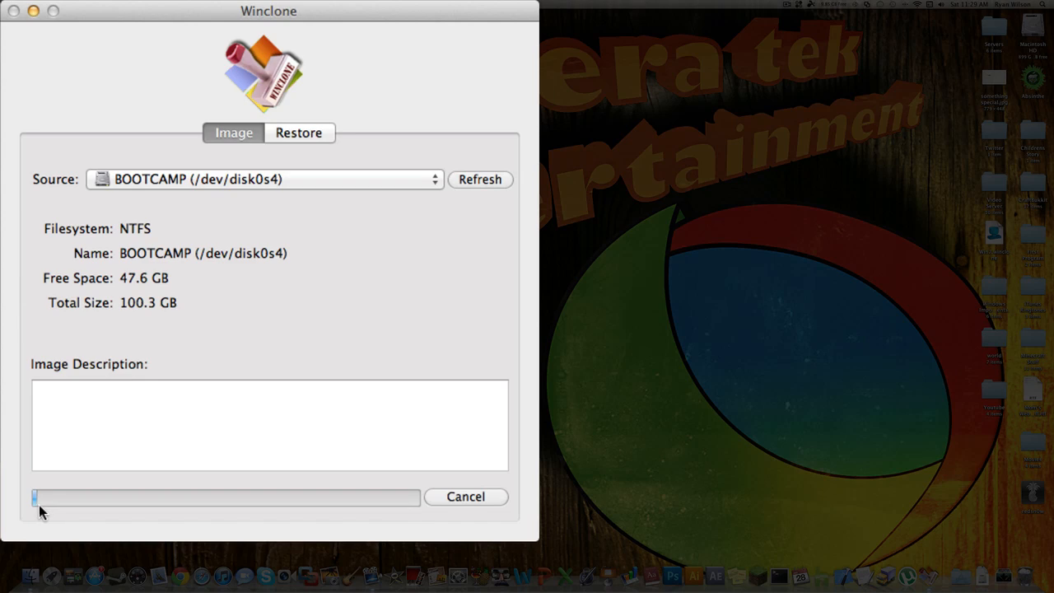
{"action": "mouse_move", "coordinate": [112, 467]}
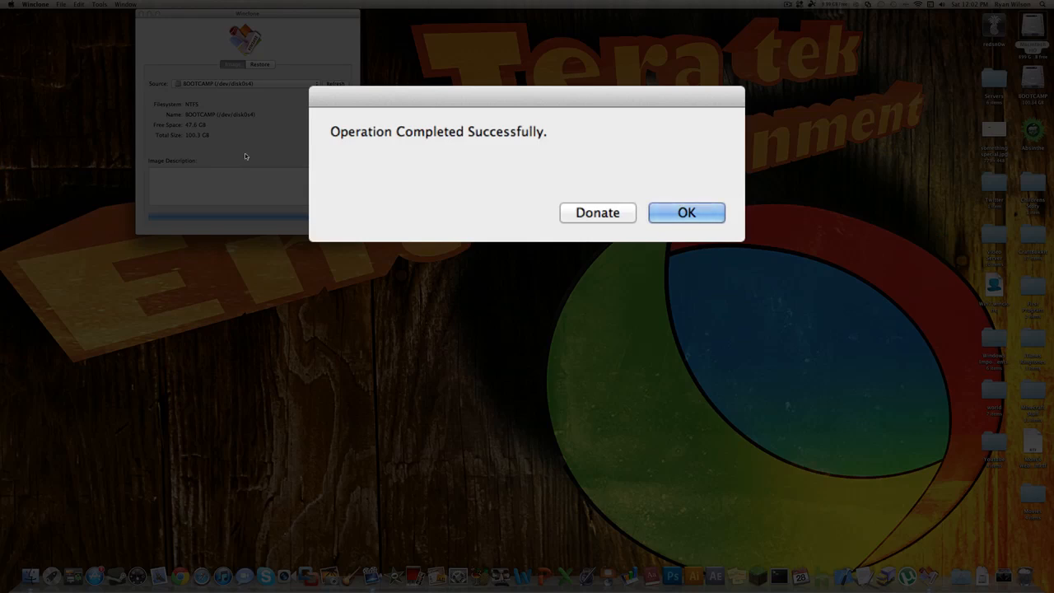
{"action": "mouse_move", "coordinate": [340, 145]}
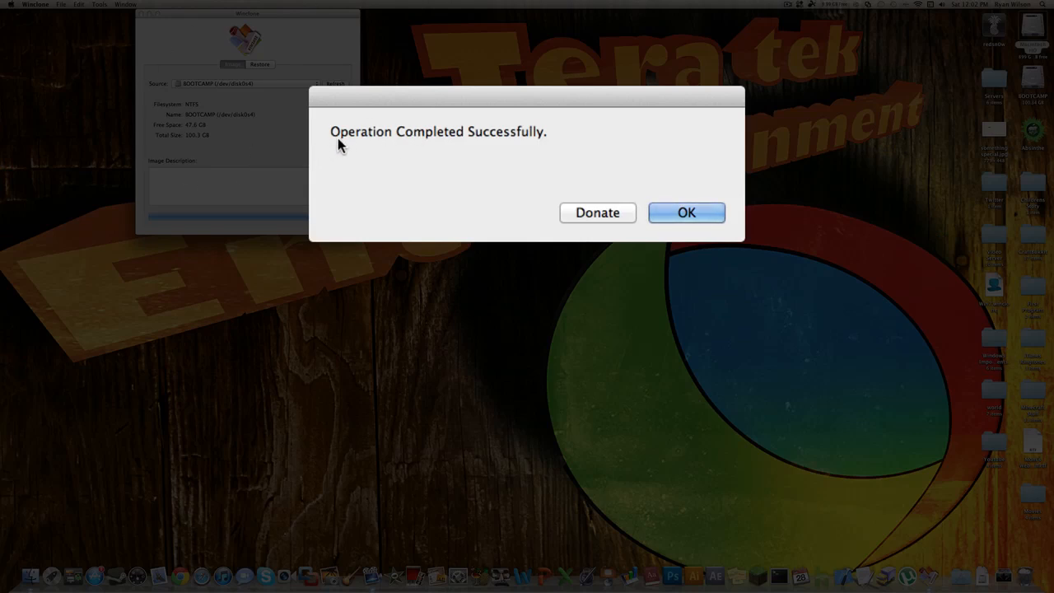
{"action": "mouse_move", "coordinate": [520, 193]}
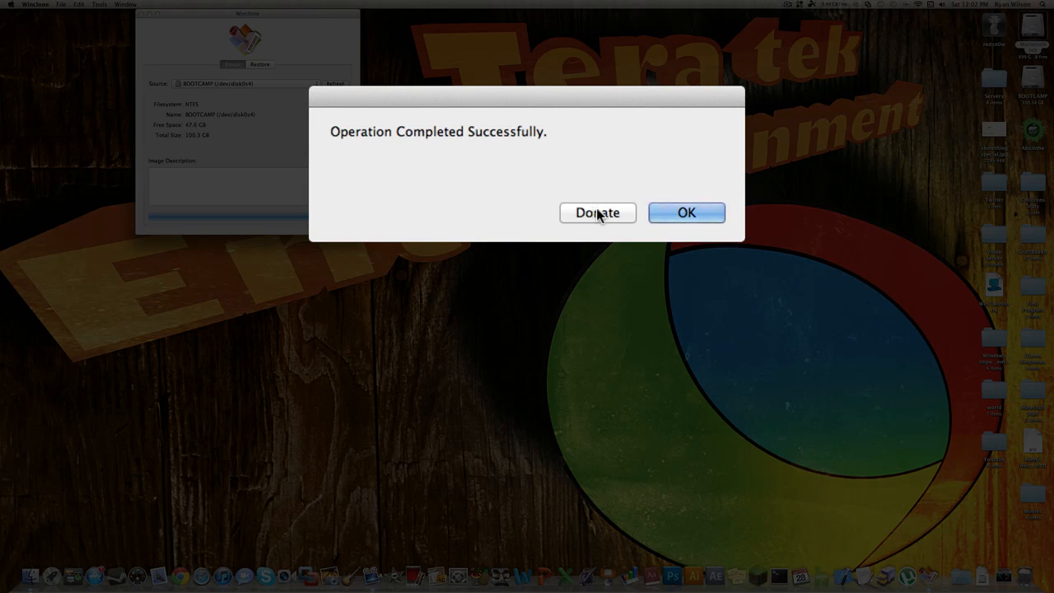
Step: Dismiss the completion message and move the Winclone window to the screen centre
{"action": "left_click", "coordinate": [687, 213]}
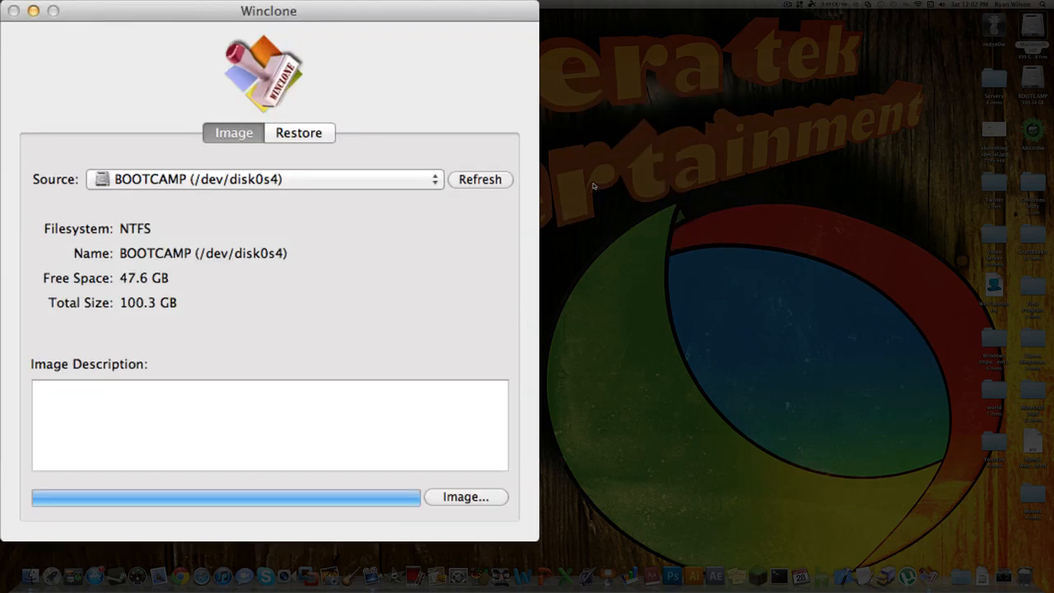
{"action": "mouse_move", "coordinate": [272, 79]}
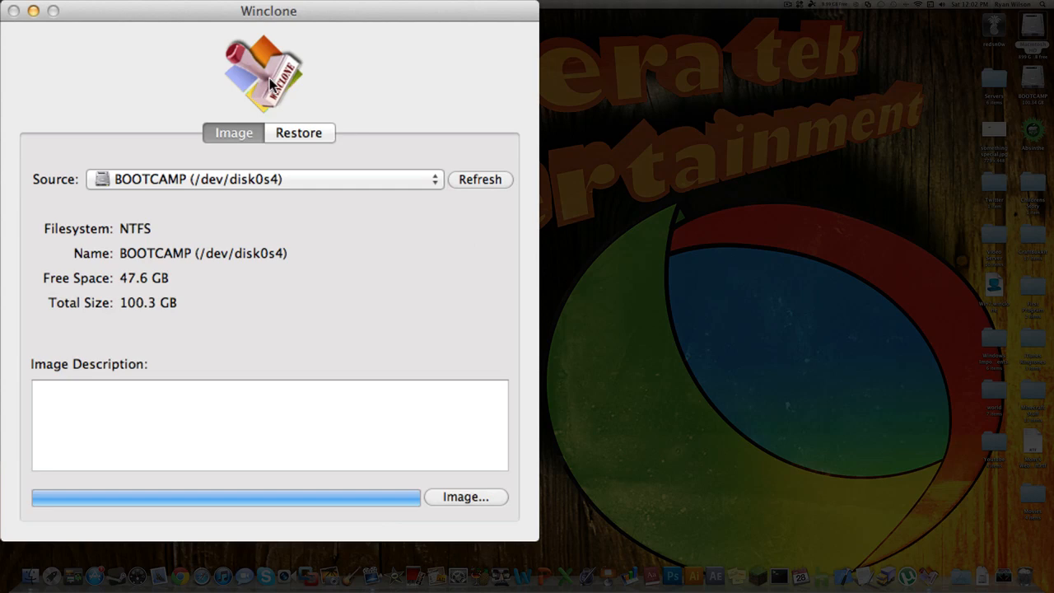
{"action": "mouse_move", "coordinate": [403, 289]}
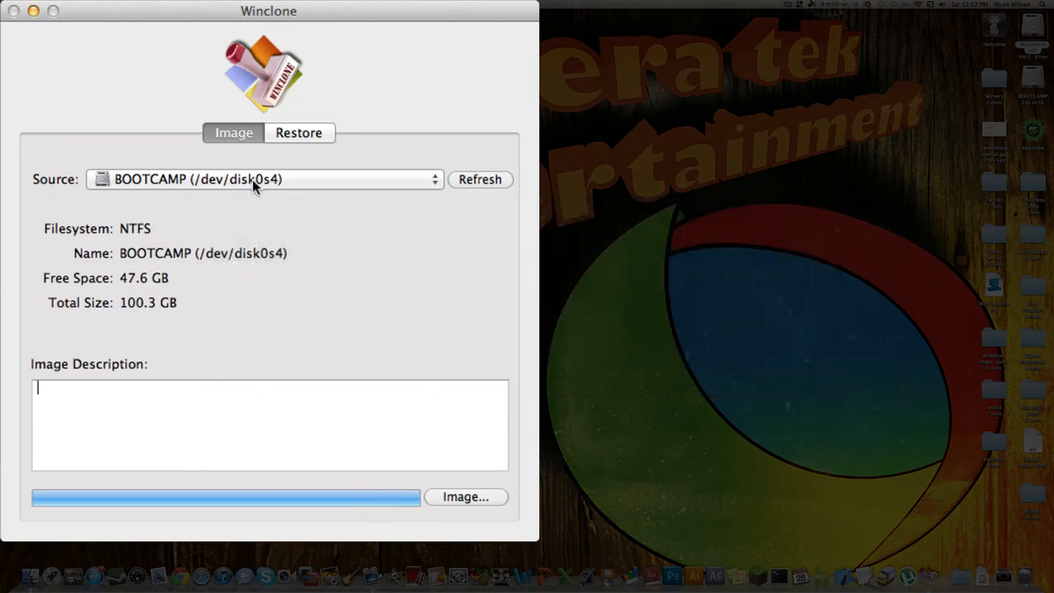
{"action": "mouse_move", "coordinate": [213, 24]}
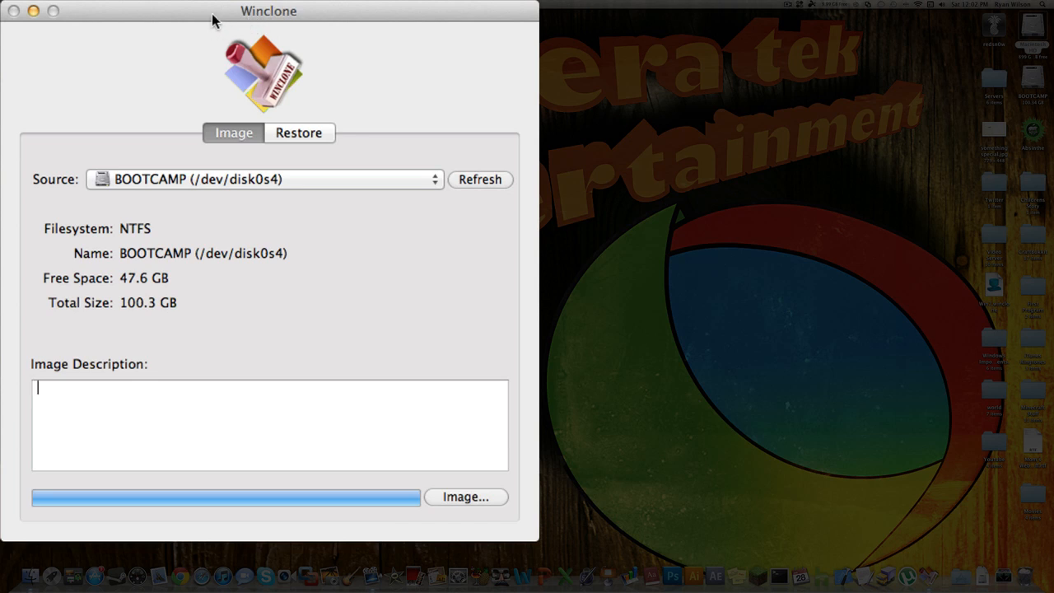
{"action": "left_click_drag", "start_coordinate": [267, 11], "coordinate": [475, 11]}
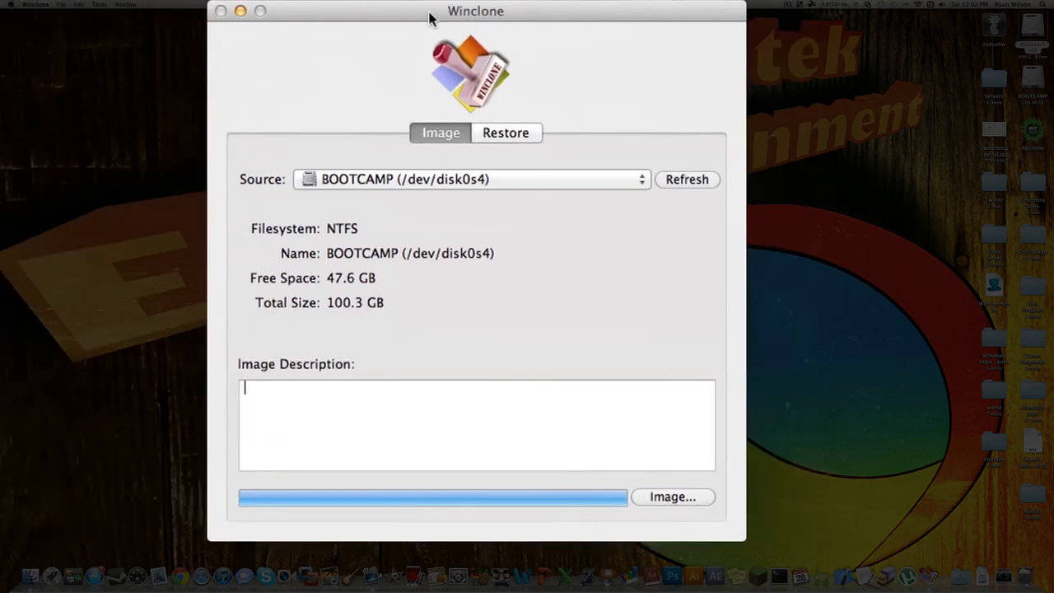
{"action": "left_click_drag", "start_coordinate": [475, 11], "coordinate": [535, 11]}
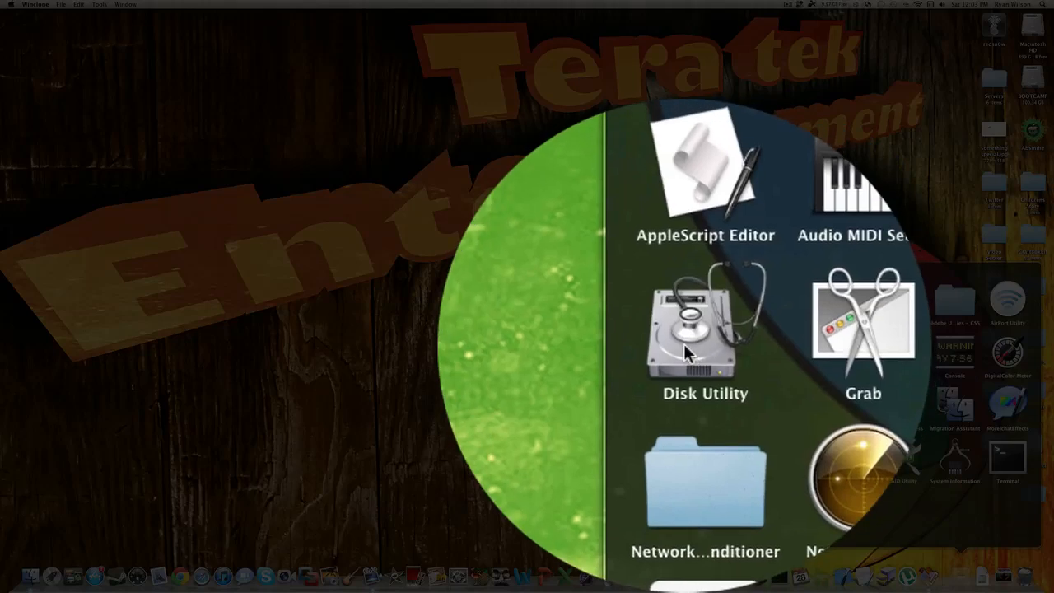
Step: Launch Disk Utility and select the BOOTCAMP block in the 1 TB disk's Partition layout
{"action": "double_click", "coordinate": [701, 329]}
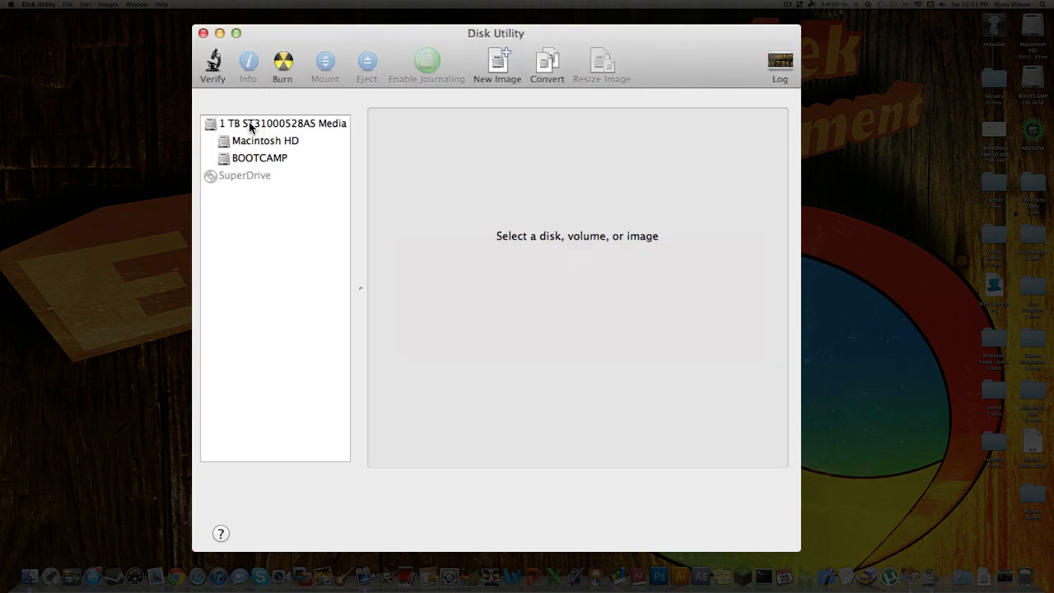
{"action": "left_click", "coordinate": [283, 123]}
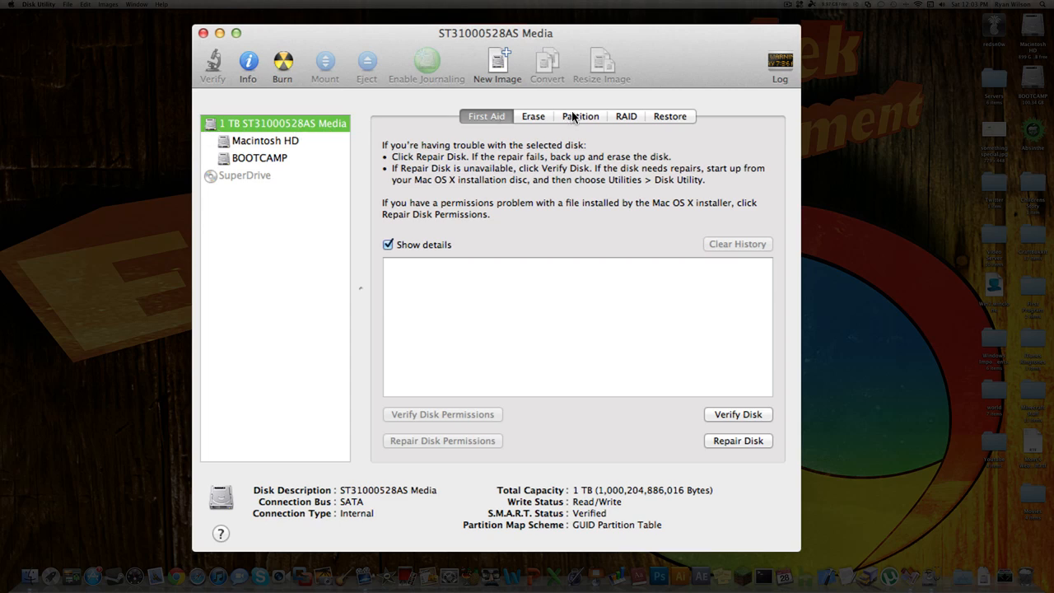
{"action": "left_click", "coordinate": [580, 116]}
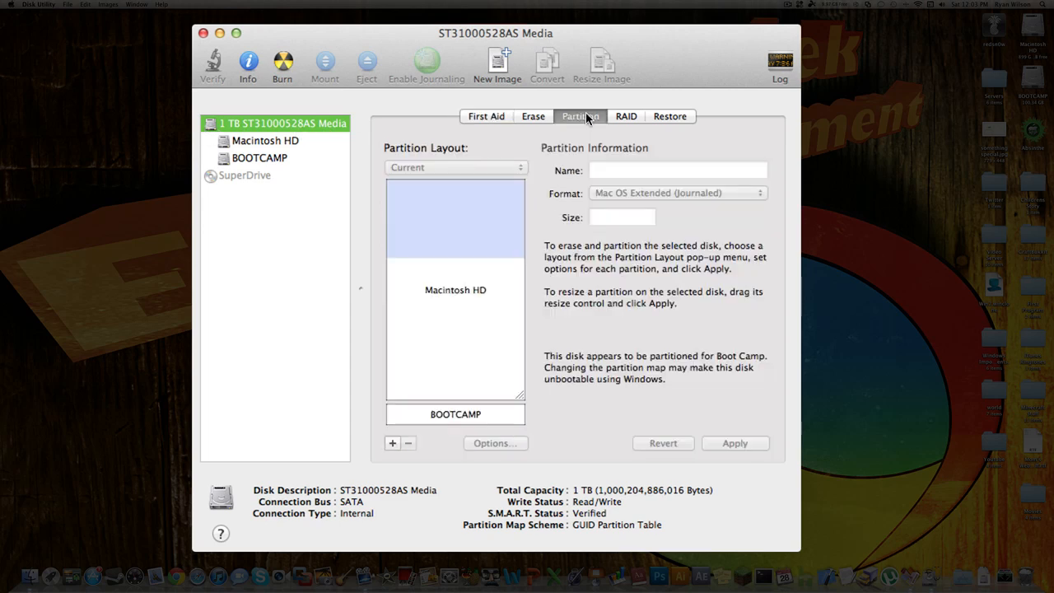
{"action": "mouse_move", "coordinate": [448, 420]}
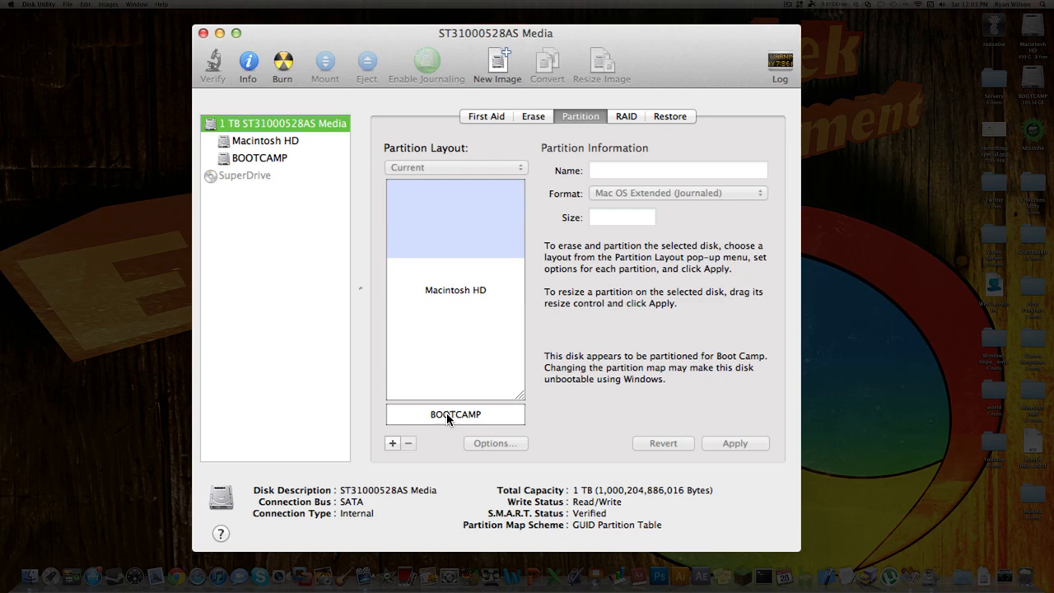
{"action": "left_click", "coordinate": [455, 414]}
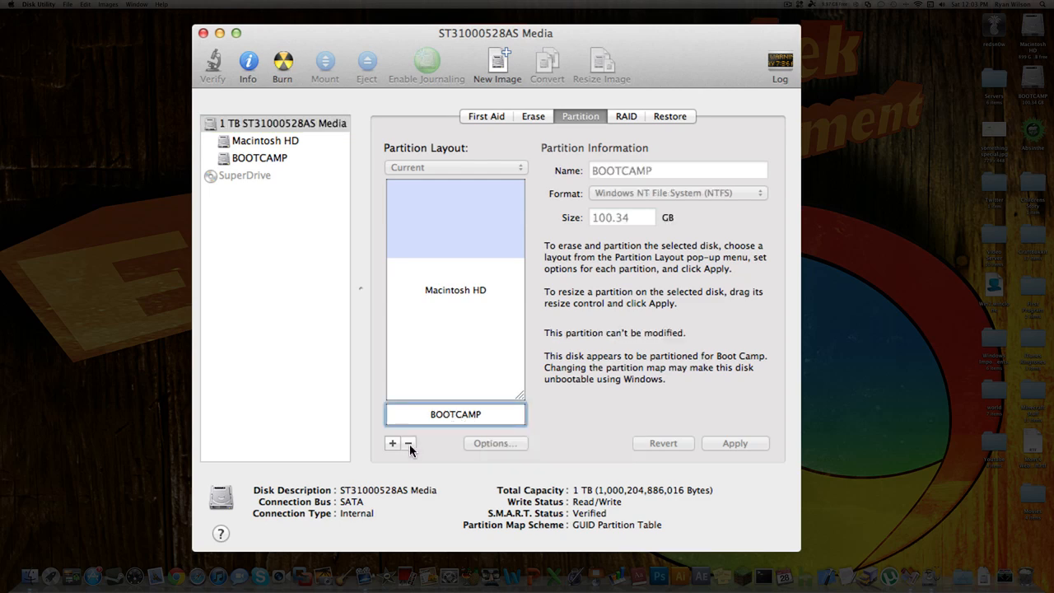
{"action": "mouse_move", "coordinate": [409, 443]}
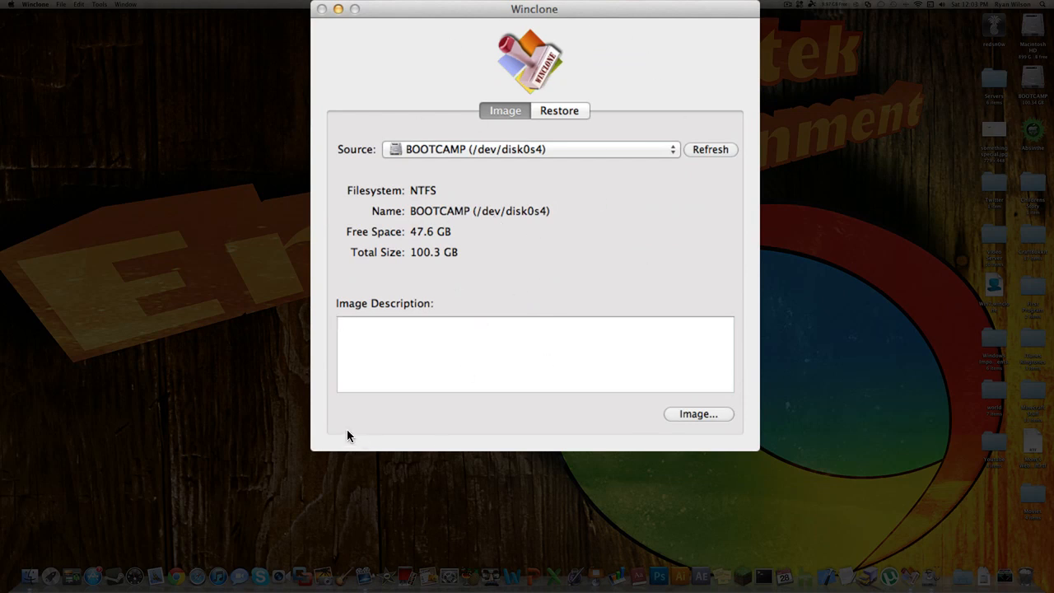
{"action": "left_click", "coordinate": [536, 354]}
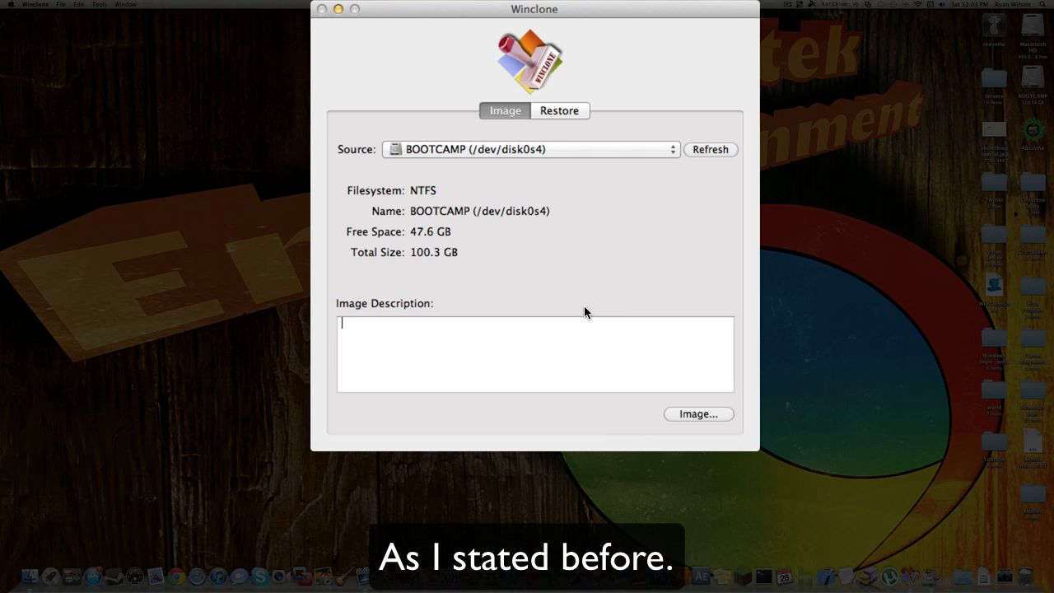
{"action": "mouse_move", "coordinate": [704, 72]}
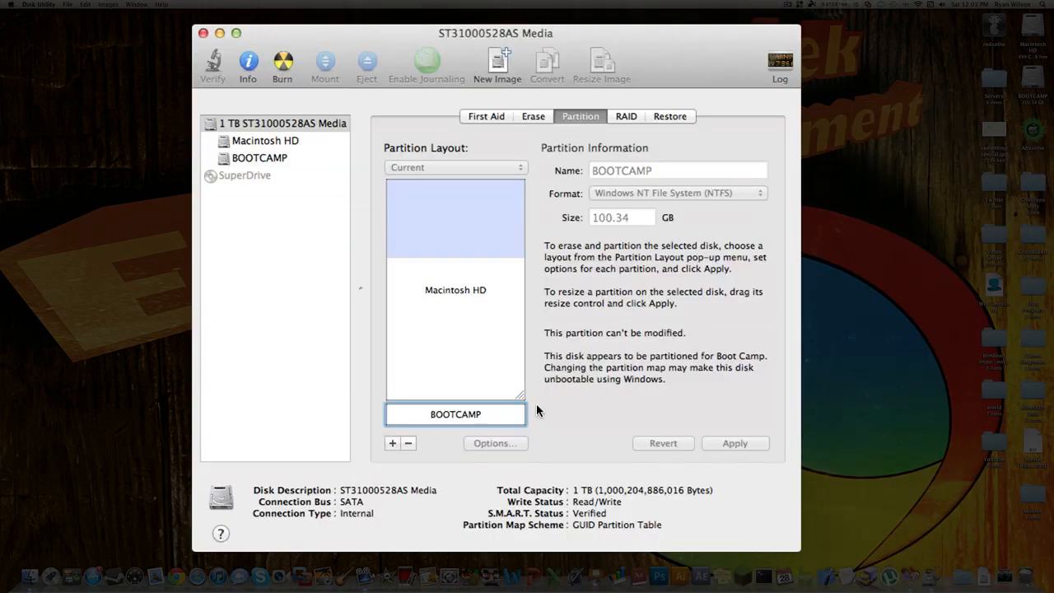
{"action": "mouse_move", "coordinate": [481, 425]}
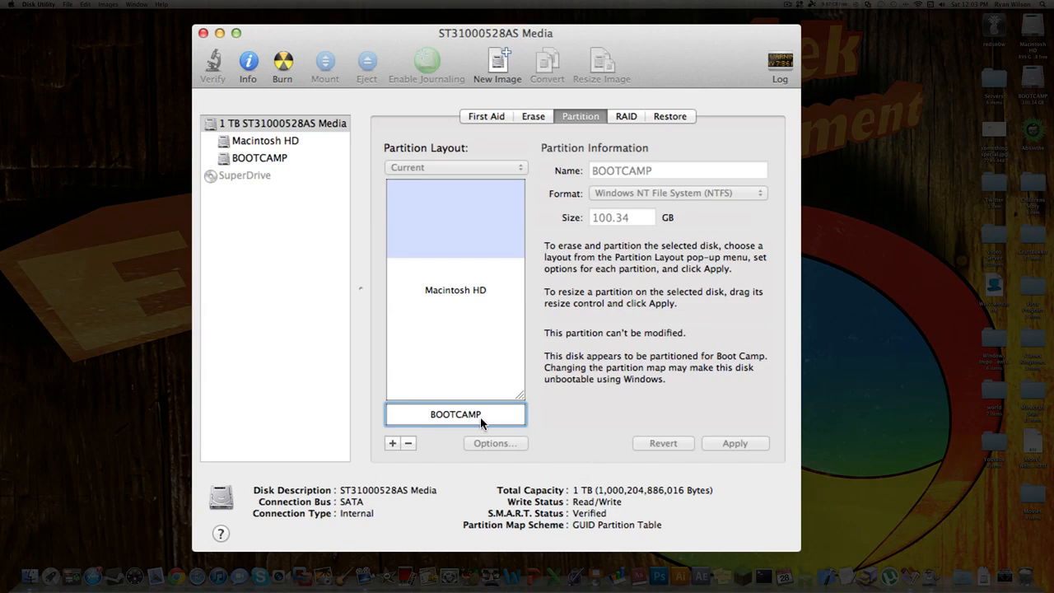
{"action": "mouse_move", "coordinate": [410, 452]}
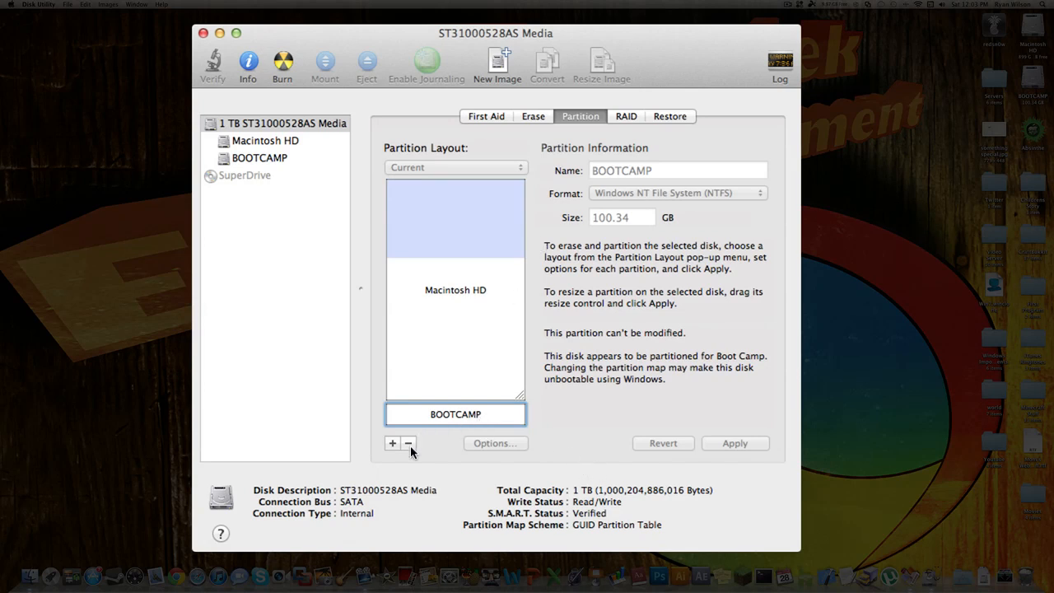
Step: Remove the BOOTCAMP partition, leaving Macintosh HD and free space
{"action": "left_click", "coordinate": [408, 443]}
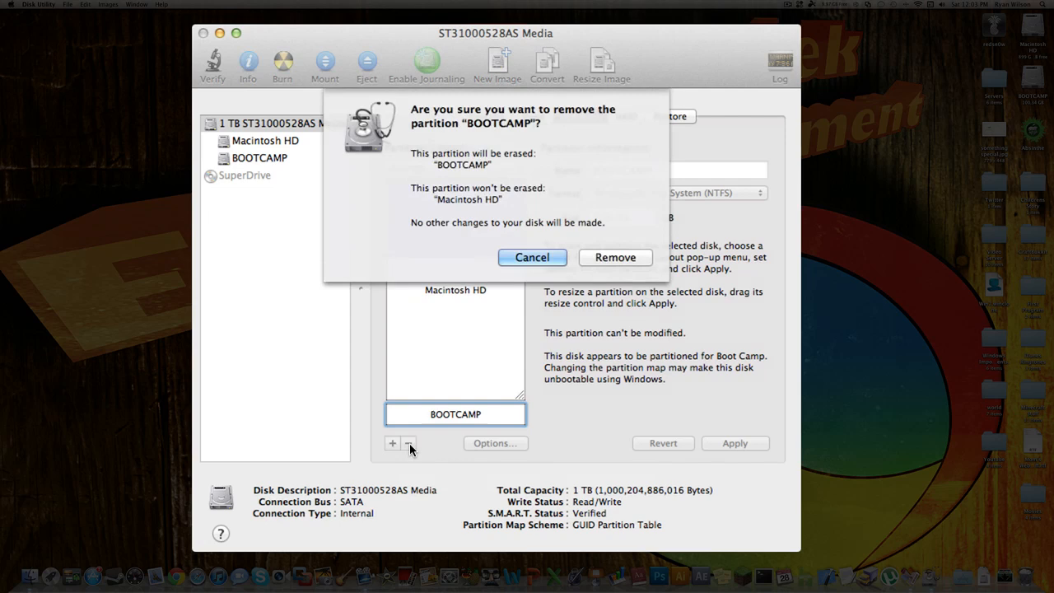
{"action": "mouse_move", "coordinate": [578, 386]}
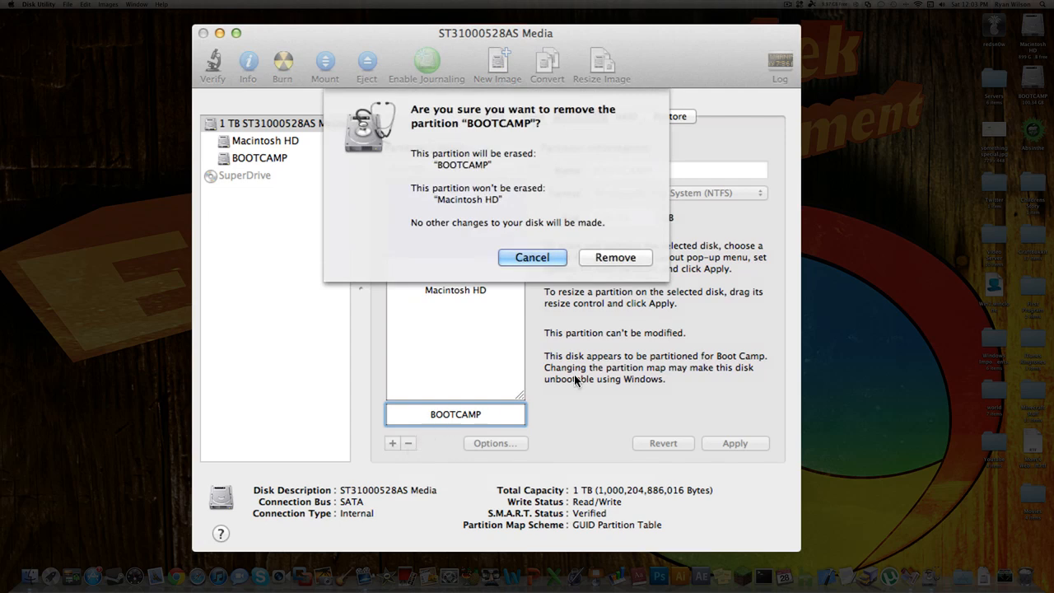
{"action": "mouse_move", "coordinate": [381, 238]}
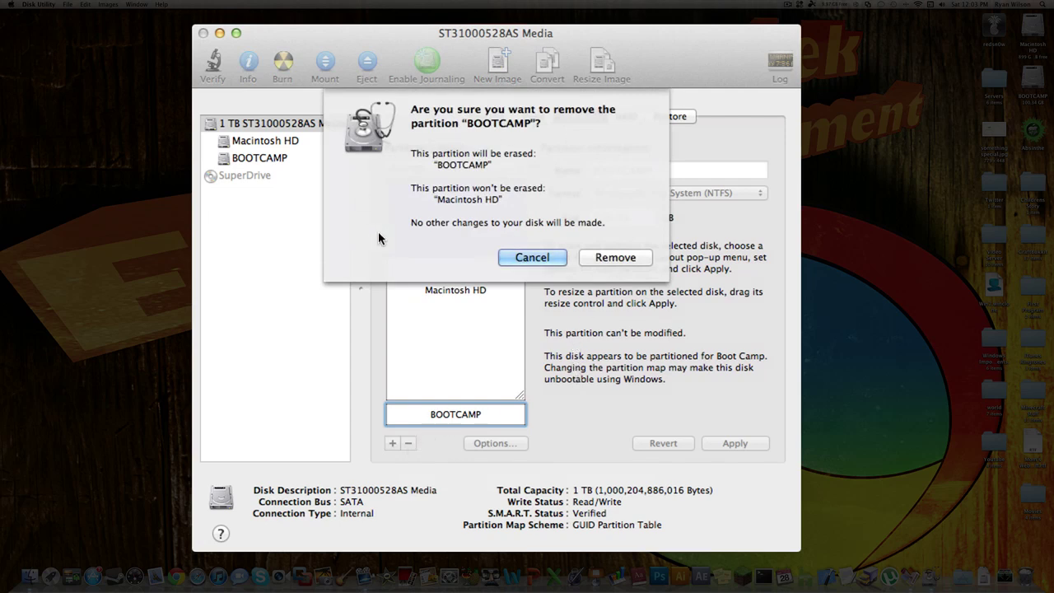
{"action": "mouse_move", "coordinate": [620, 257]}
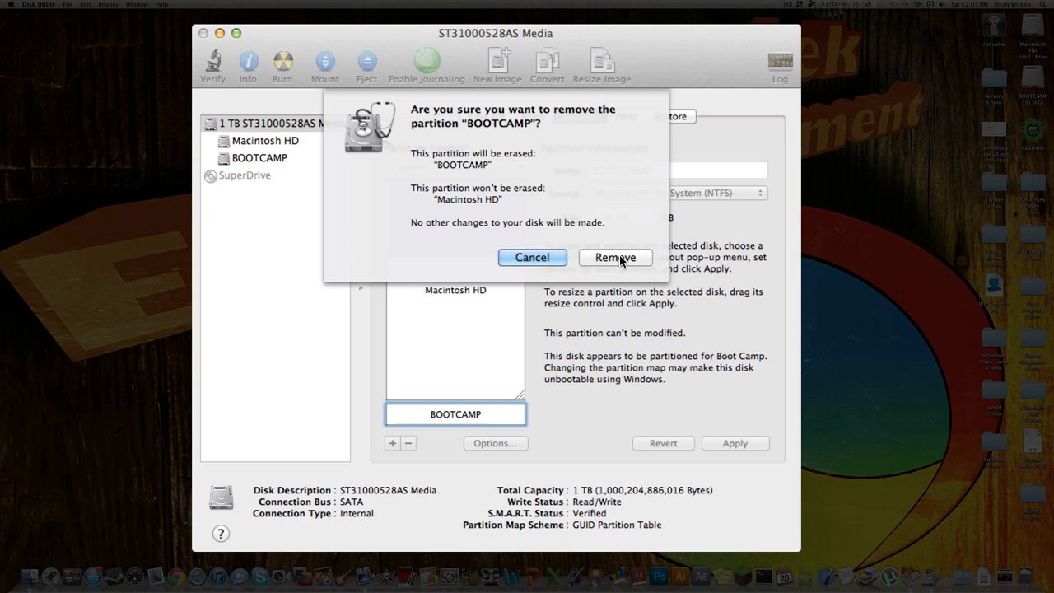
{"action": "left_click", "coordinate": [615, 257]}
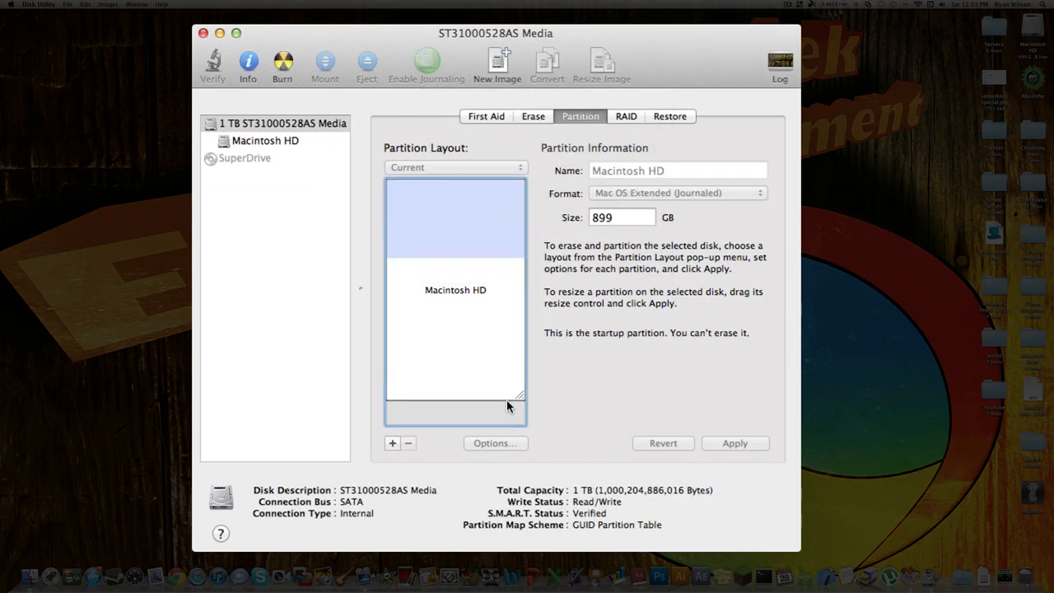
{"action": "mouse_move", "coordinate": [521, 399]}
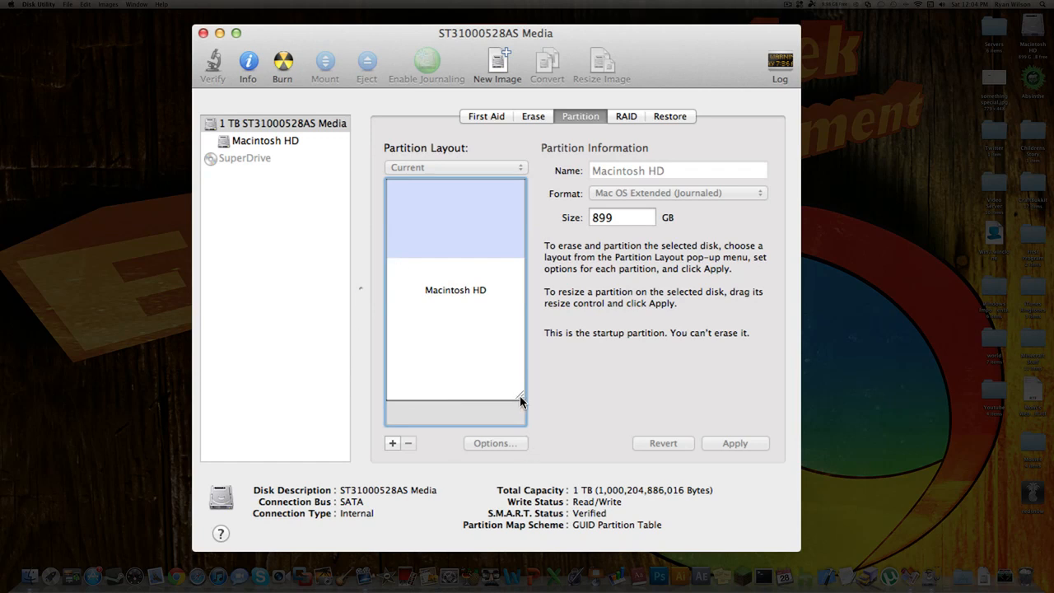
Step: Stretch Macintosh HD to about 999.86 GB and apply the new layout
{"action": "left_click_drag", "start_coordinate": [520, 402], "coordinate": [520, 423]}
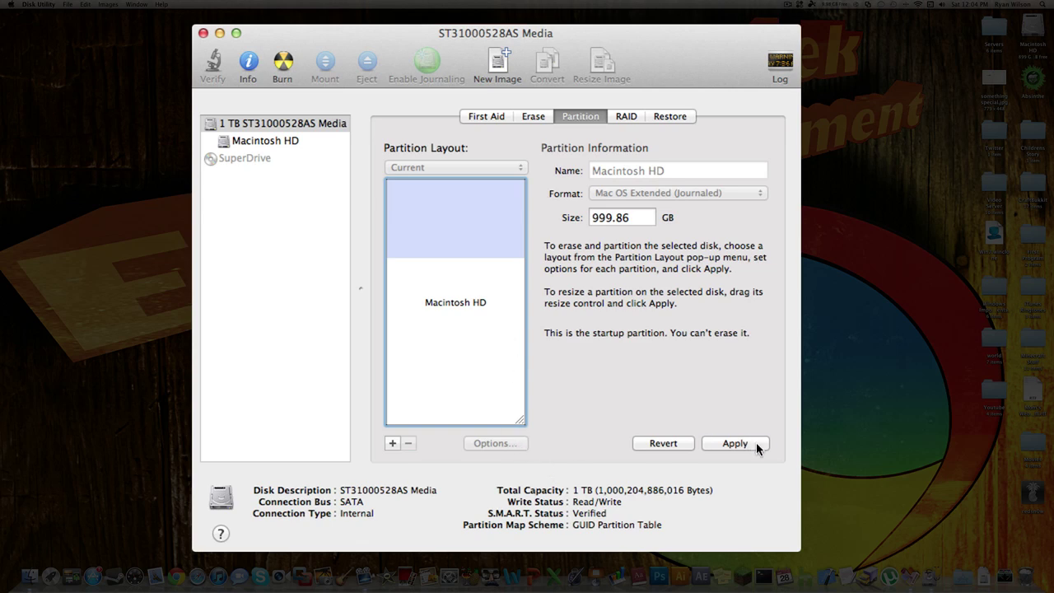
{"action": "left_click", "coordinate": [736, 443]}
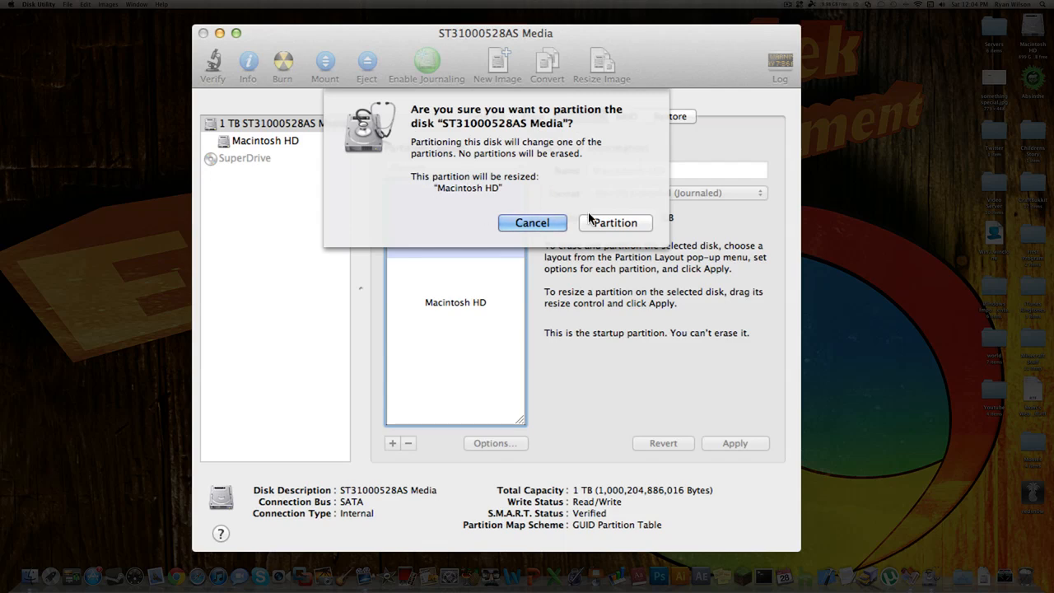
{"action": "left_click", "coordinate": [614, 223]}
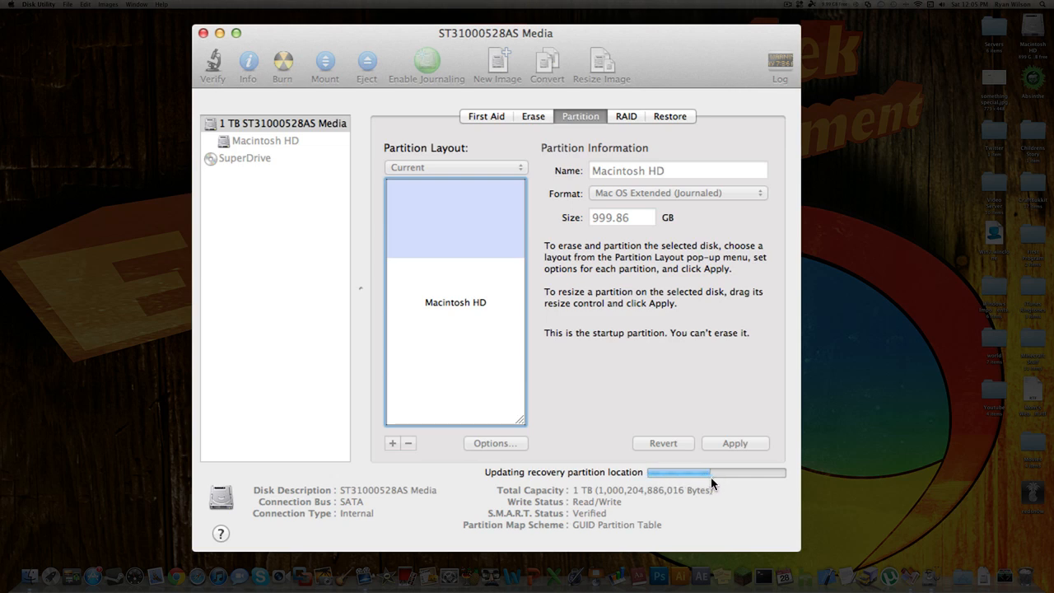
{"action": "mouse_move", "coordinate": [673, 489]}
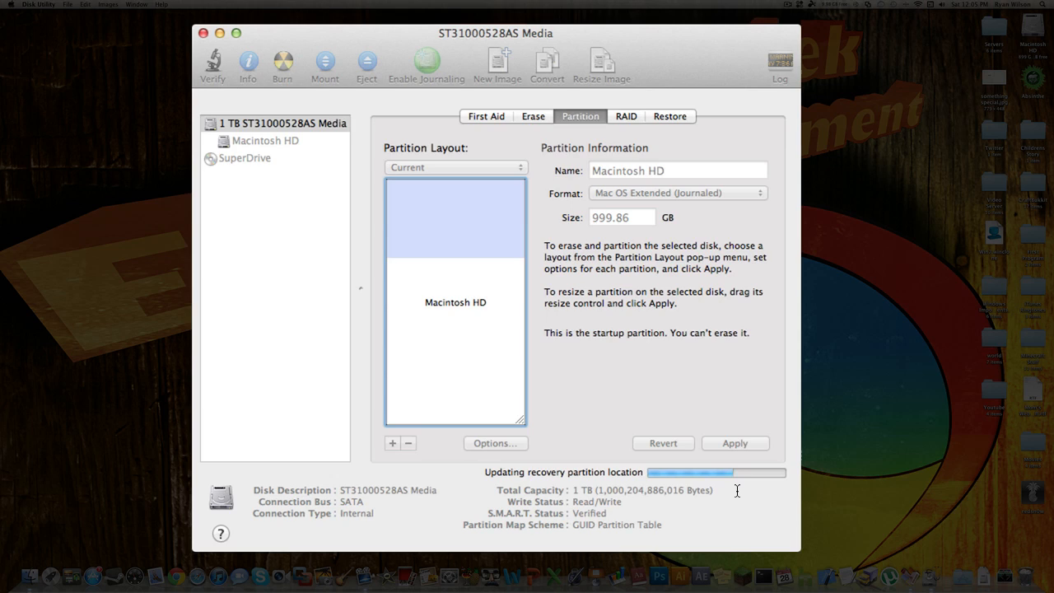
{"action": "mouse_move", "coordinate": [522, 418]}
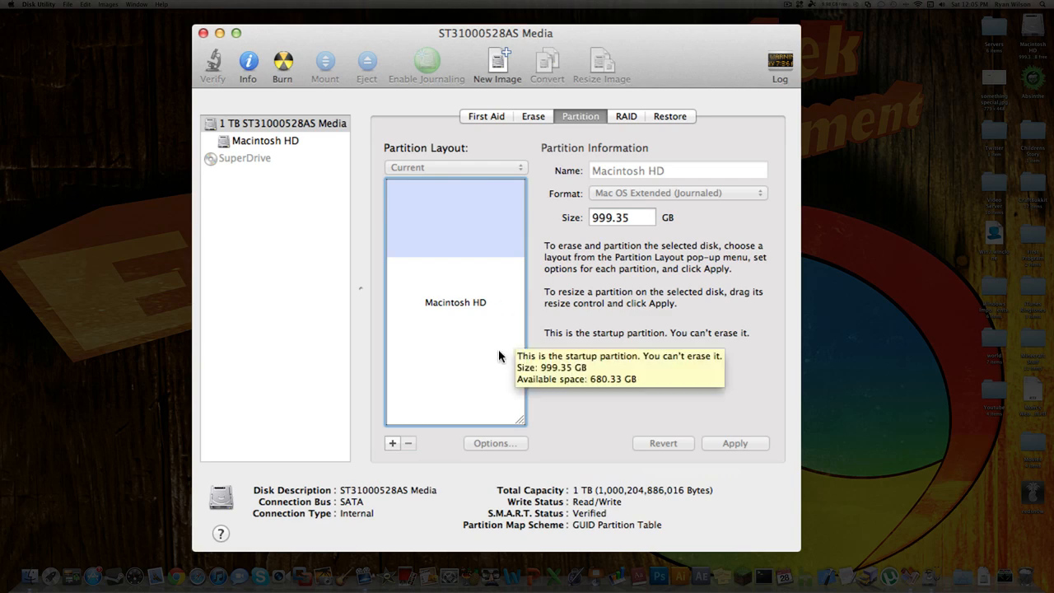
{"action": "mouse_move", "coordinate": [569, 381]}
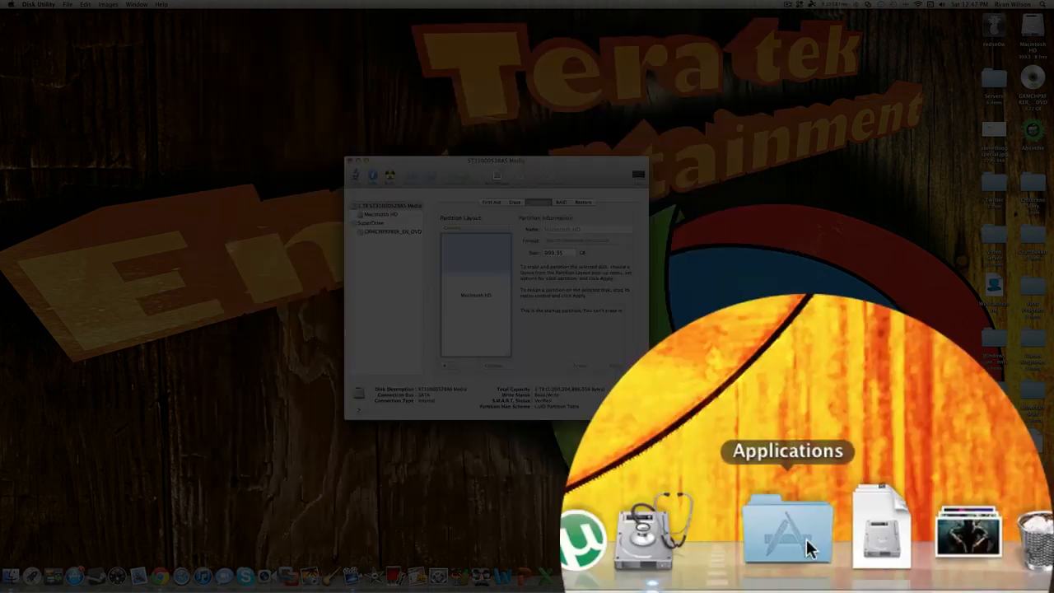
Step: Open Boot Camp Assistant from Applications > Utilities
{"action": "left_click", "coordinate": [793, 538]}
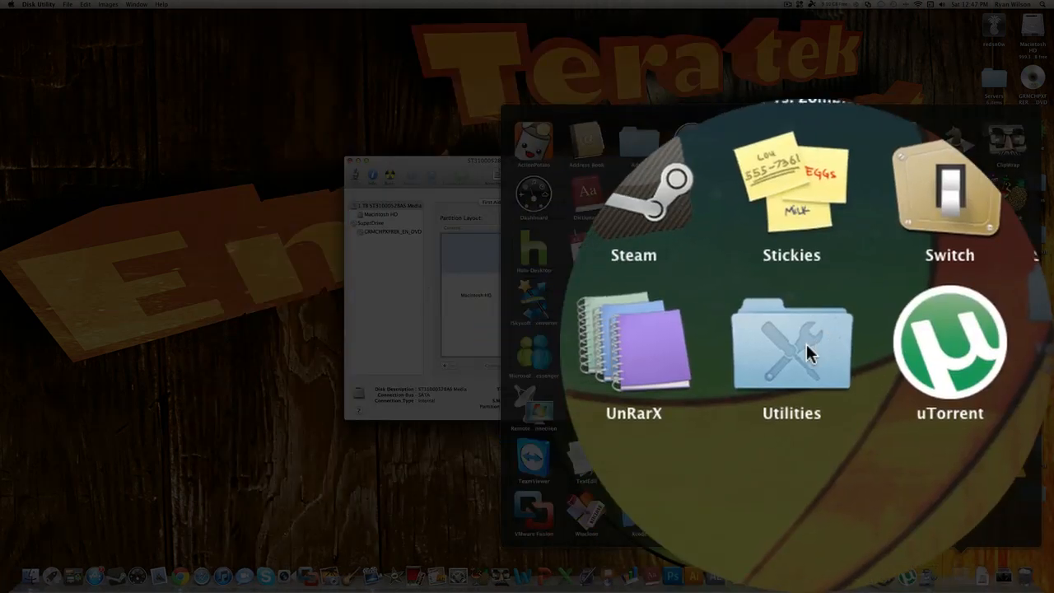
{"action": "left_click", "coordinate": [791, 346]}
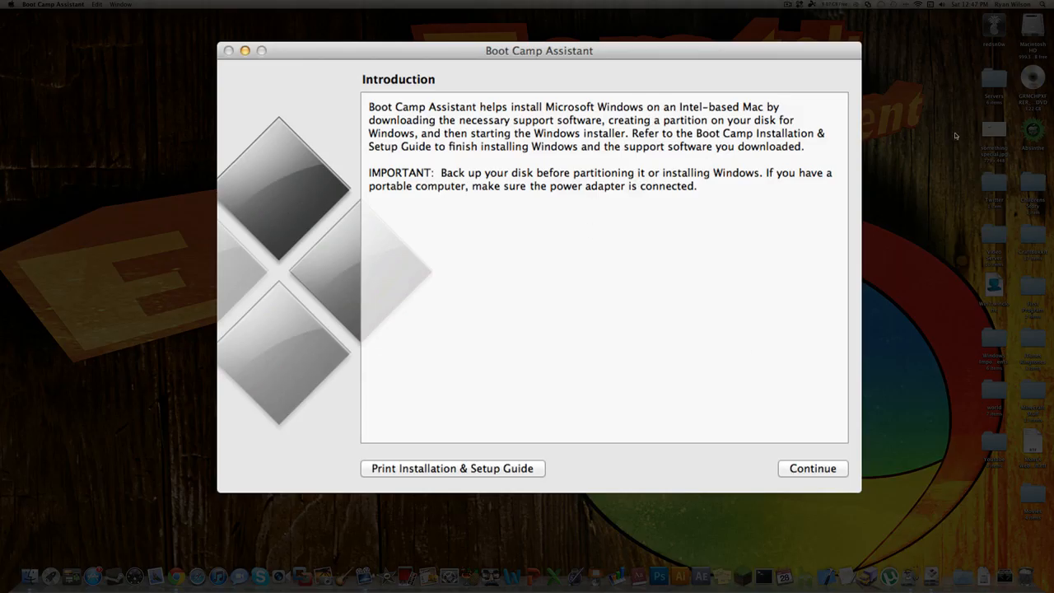
{"action": "mouse_move", "coordinate": [550, 369]}
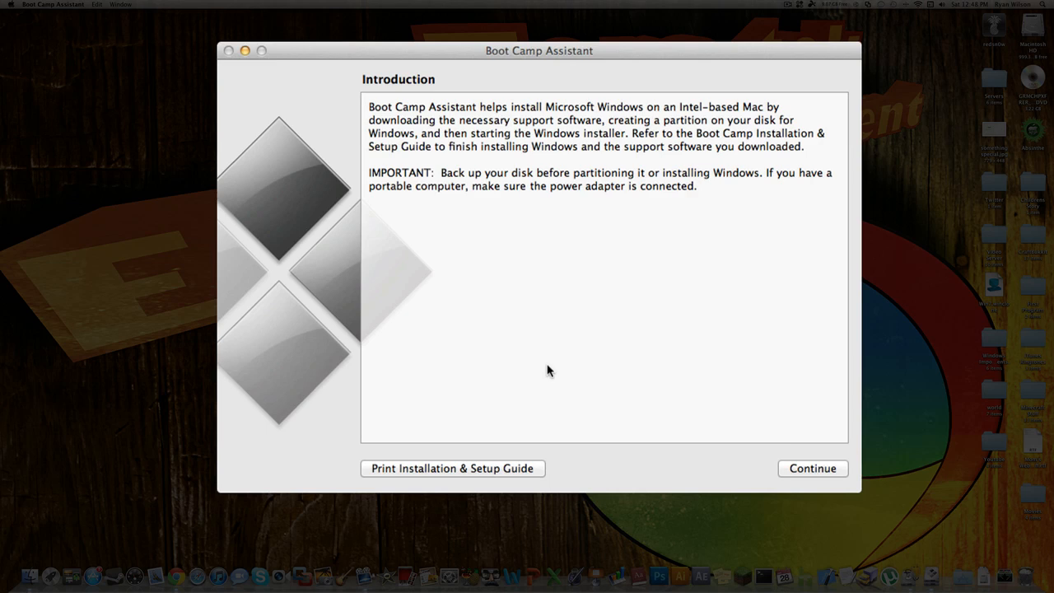
{"action": "mouse_move", "coordinate": [791, 468]}
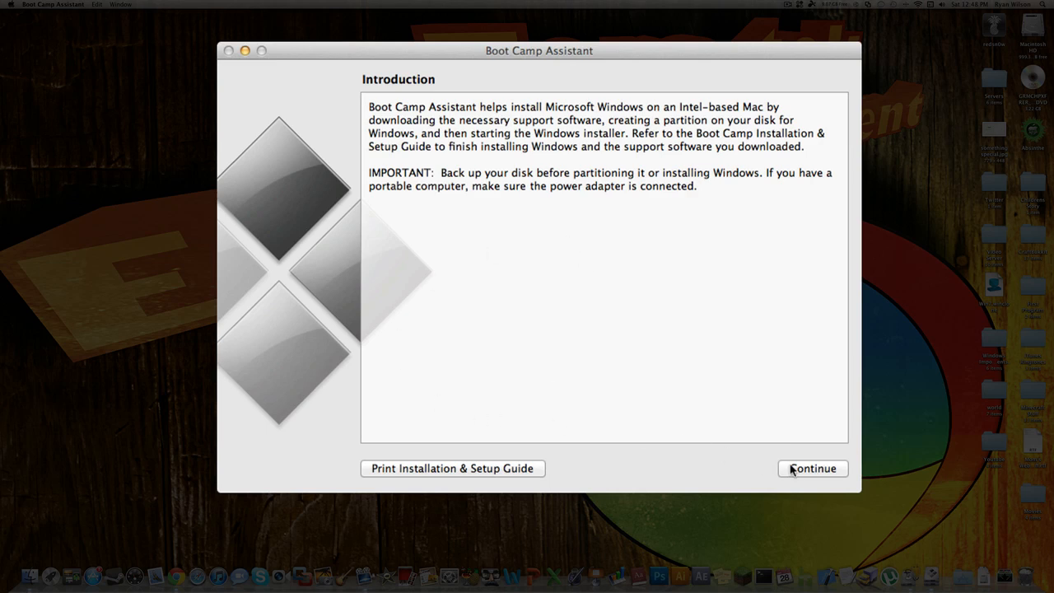
Step: Continue without downloading Windows support software to the partition step
{"action": "left_click", "coordinate": [812, 468]}
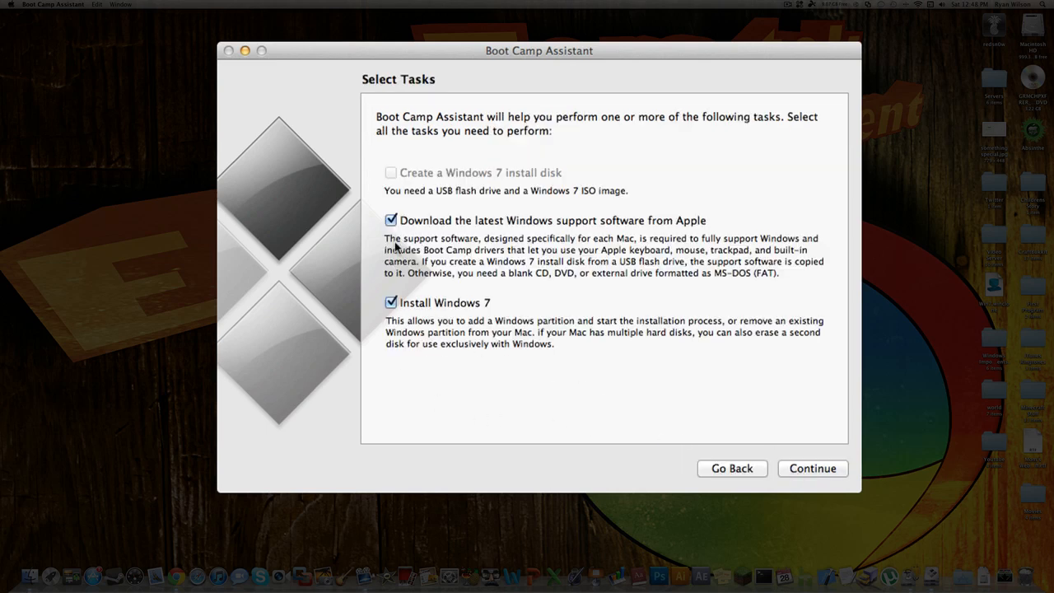
{"action": "left_click", "coordinate": [391, 219]}
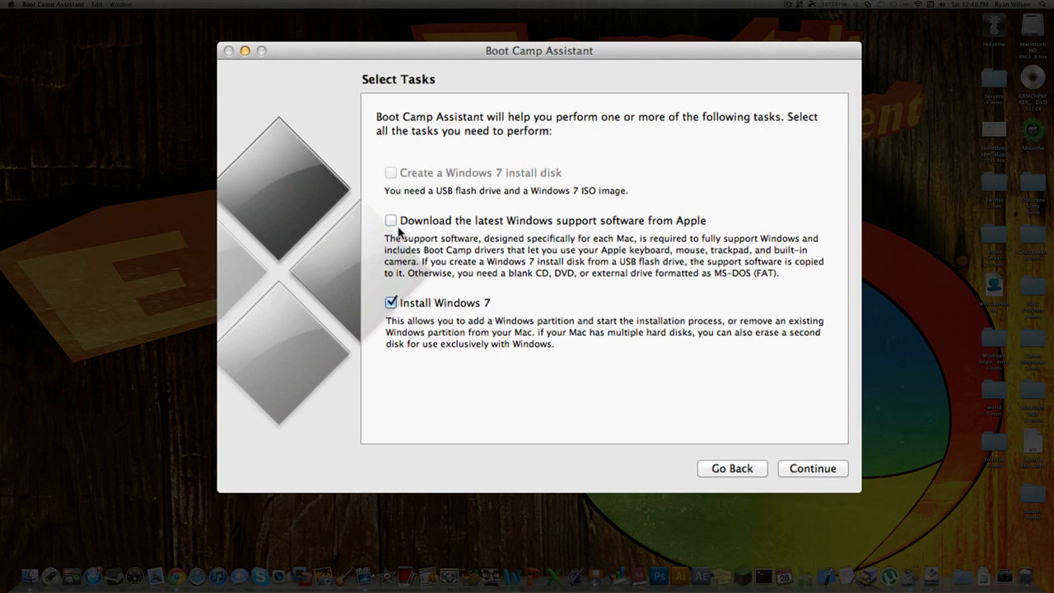
{"action": "left_click", "coordinate": [812, 468]}
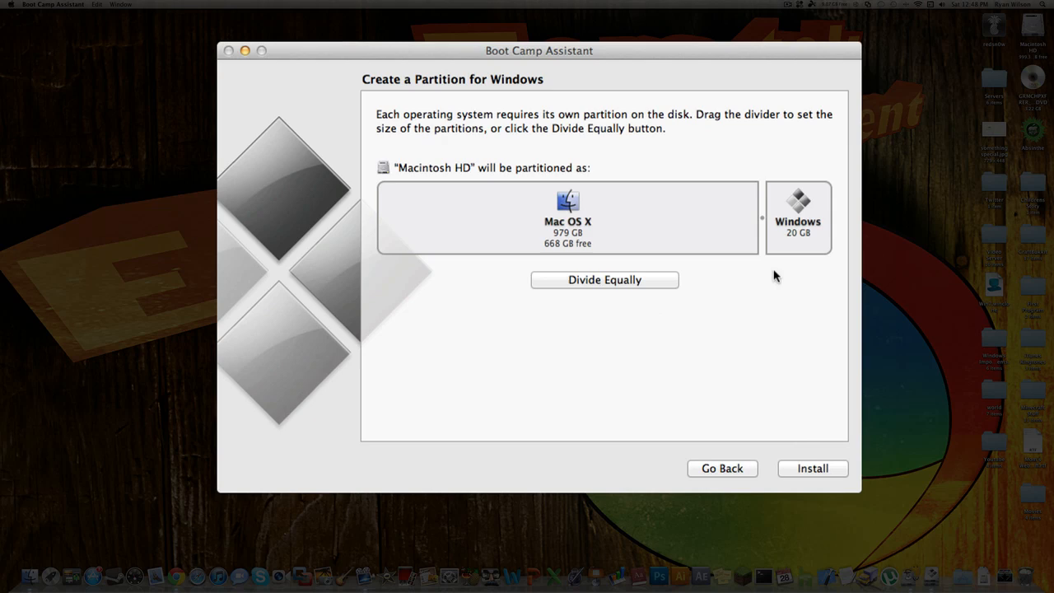
Step: Drag the divider until Windows gets 249 GB and Mac OS X 750 GB
{"action": "left_click_drag", "start_coordinate": [762, 217], "coordinate": [710, 218]}
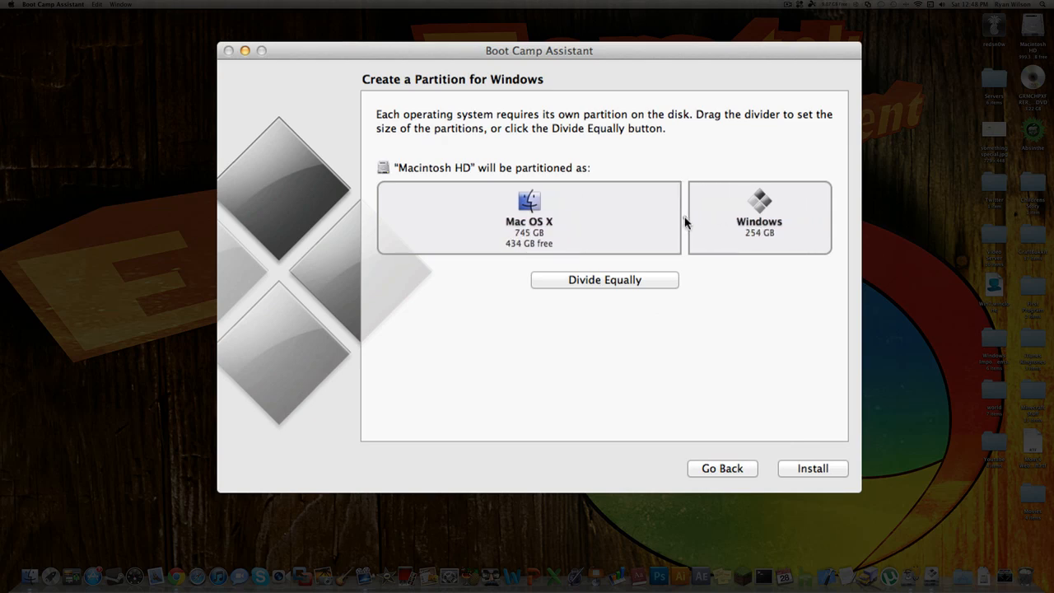
{"action": "left_click_drag", "start_coordinate": [687, 217], "coordinate": [681, 217]}
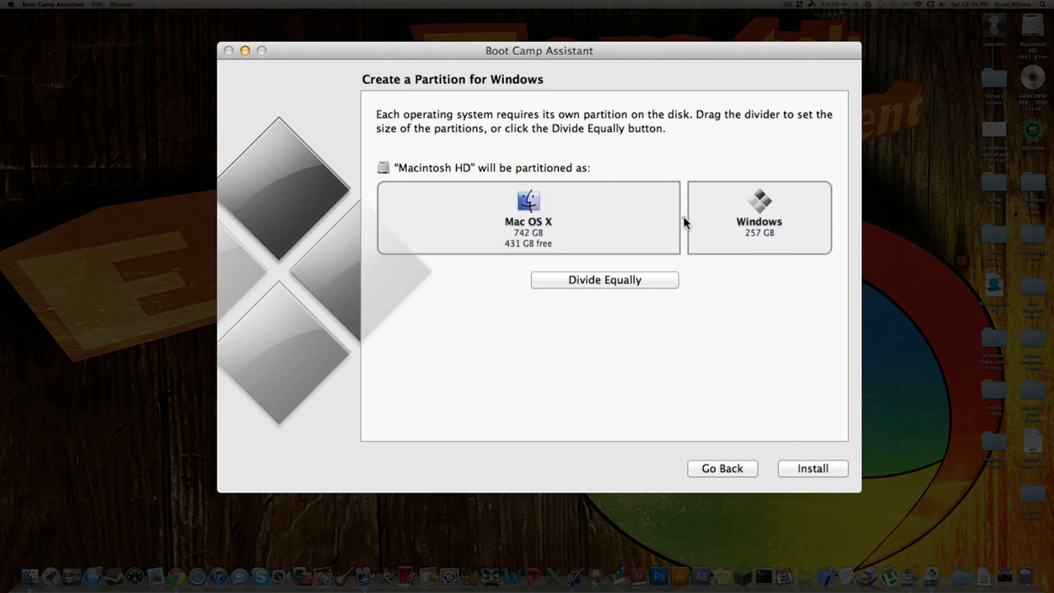
{"action": "left_click_drag", "start_coordinate": [682, 218], "coordinate": [688, 218]}
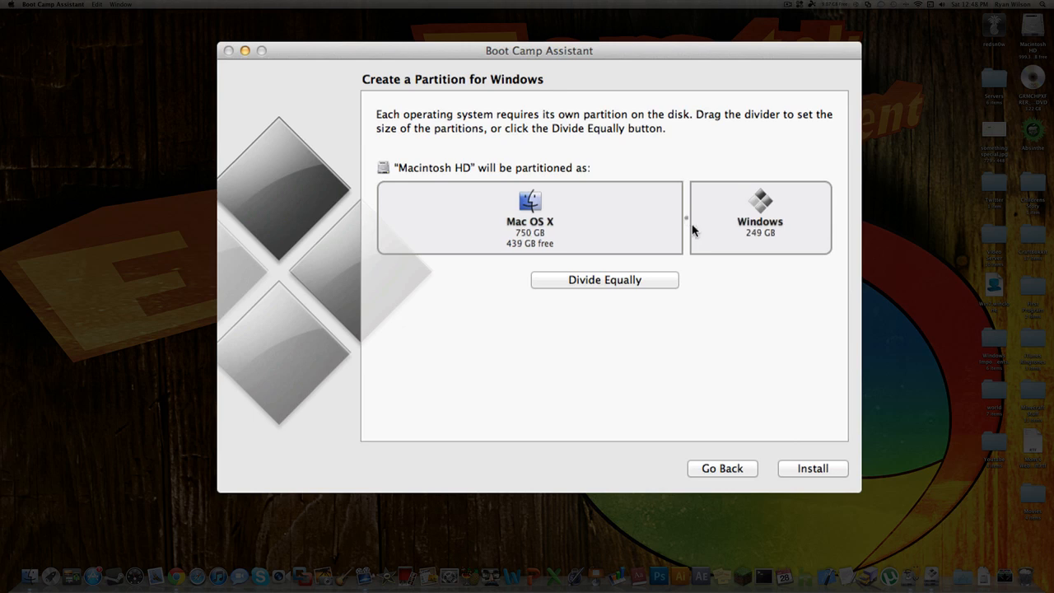
{"action": "left_click_drag", "start_coordinate": [686, 229], "coordinate": [689, 222]}
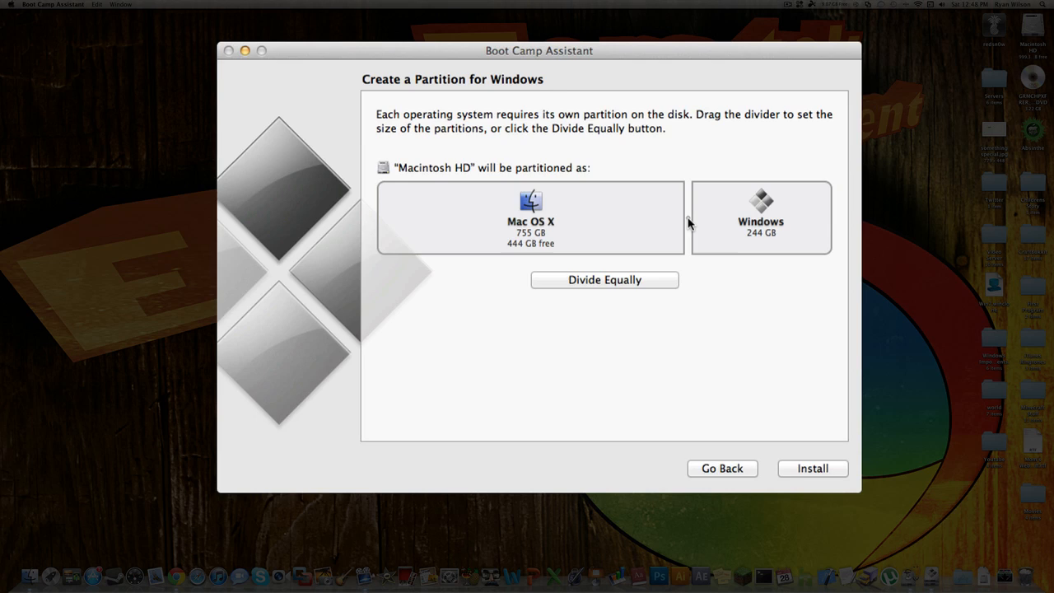
{"action": "left_click_drag", "start_coordinate": [688, 222], "coordinate": [684, 222]}
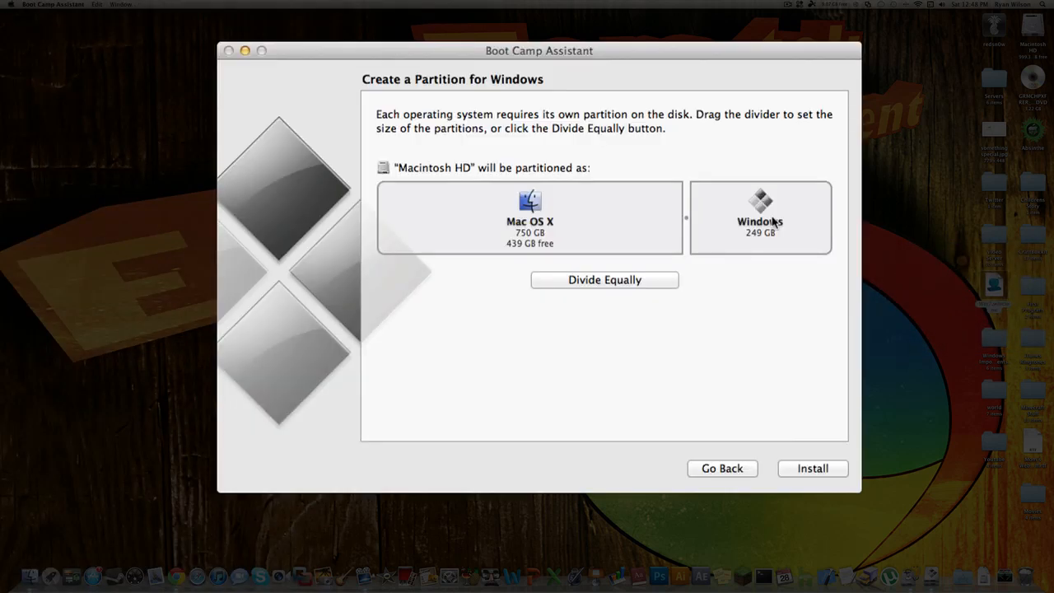
{"action": "mouse_move", "coordinate": [409, 179]}
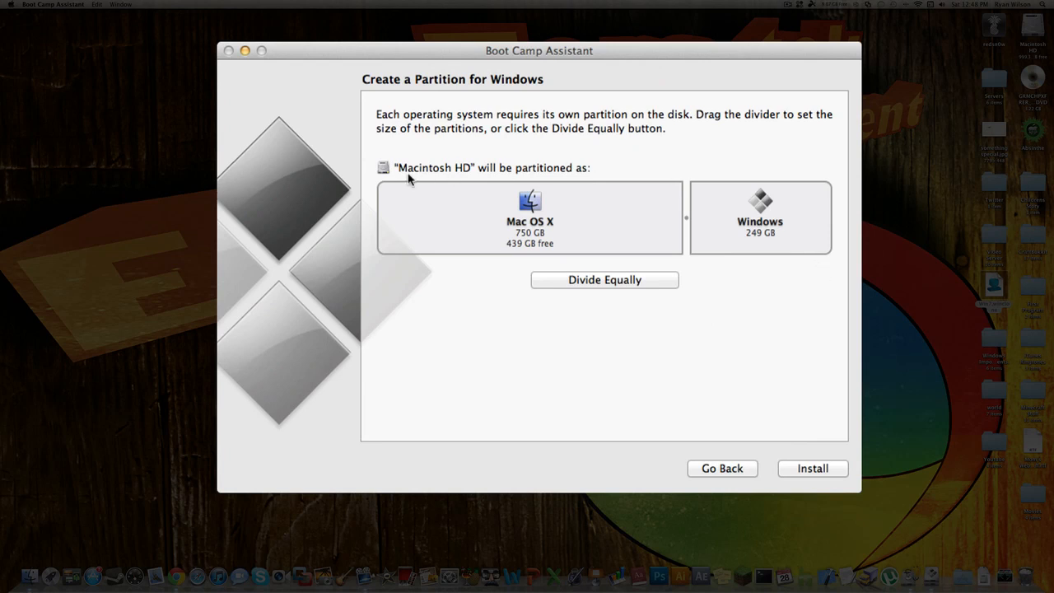
{"action": "mouse_move", "coordinate": [632, 343]}
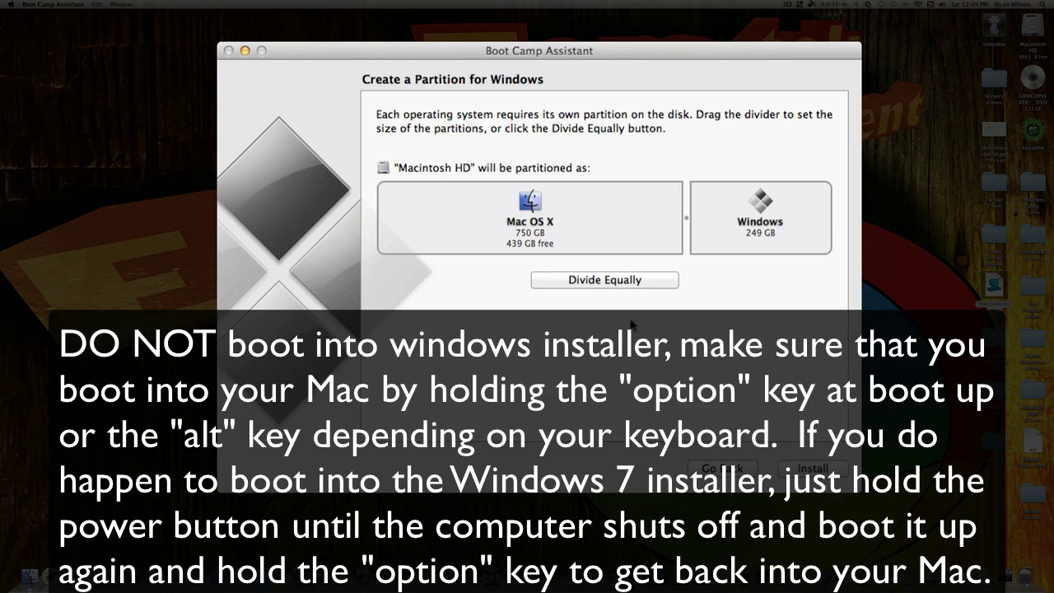
{"action": "mouse_move", "coordinate": [539, 365]}
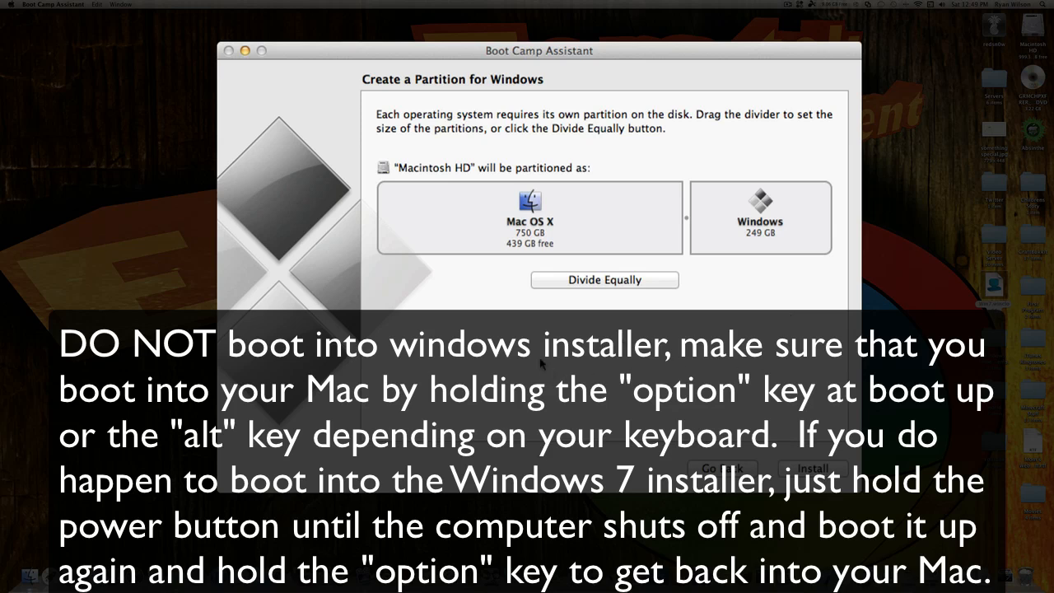
{"action": "mouse_move", "coordinate": [765, 329]}
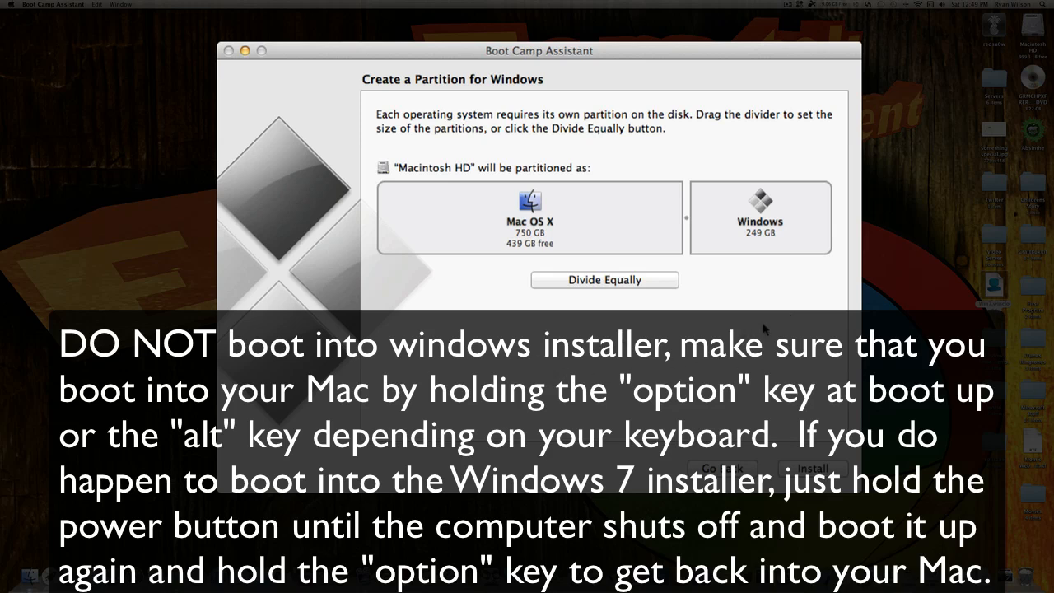
{"action": "mouse_move", "coordinate": [479, 265]}
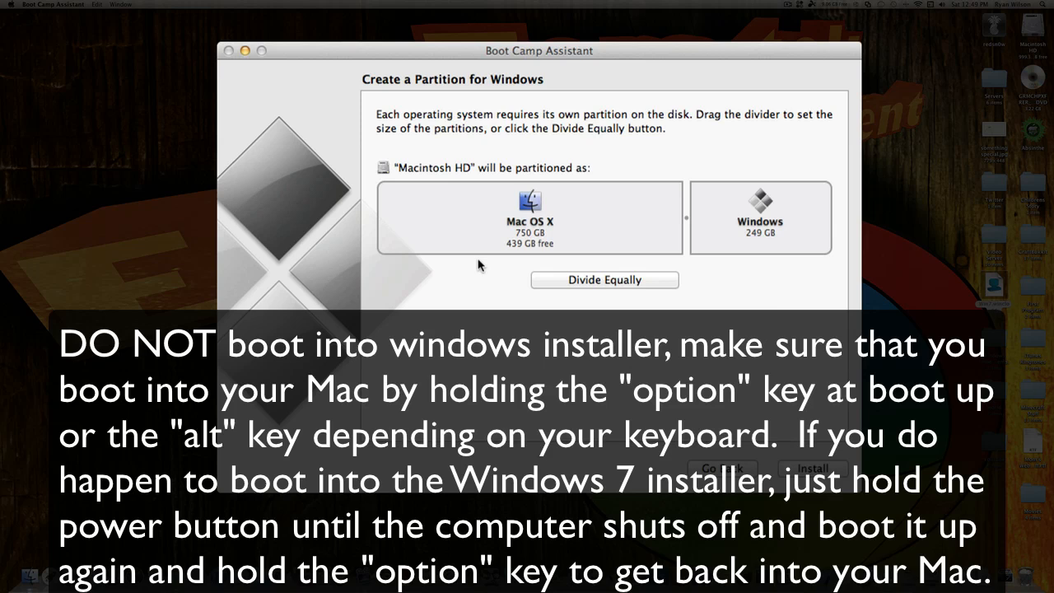
{"action": "mouse_move", "coordinate": [551, 265]}
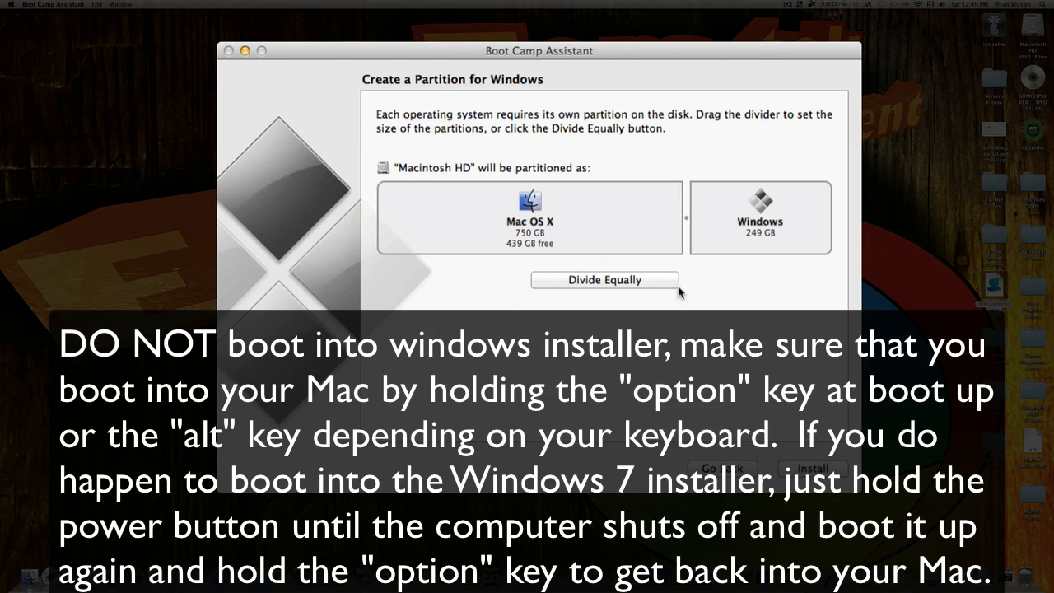
{"action": "mouse_move", "coordinate": [728, 297]}
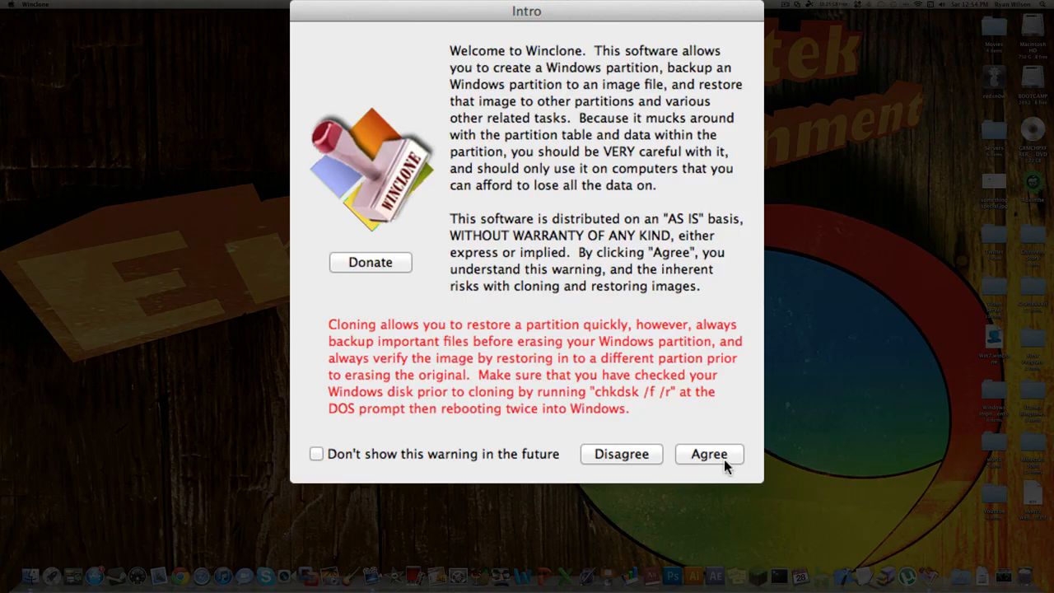
Step: Accept the warning and load Win7.winclone from the Desktop as the restore image
{"action": "left_click", "coordinate": [709, 454]}
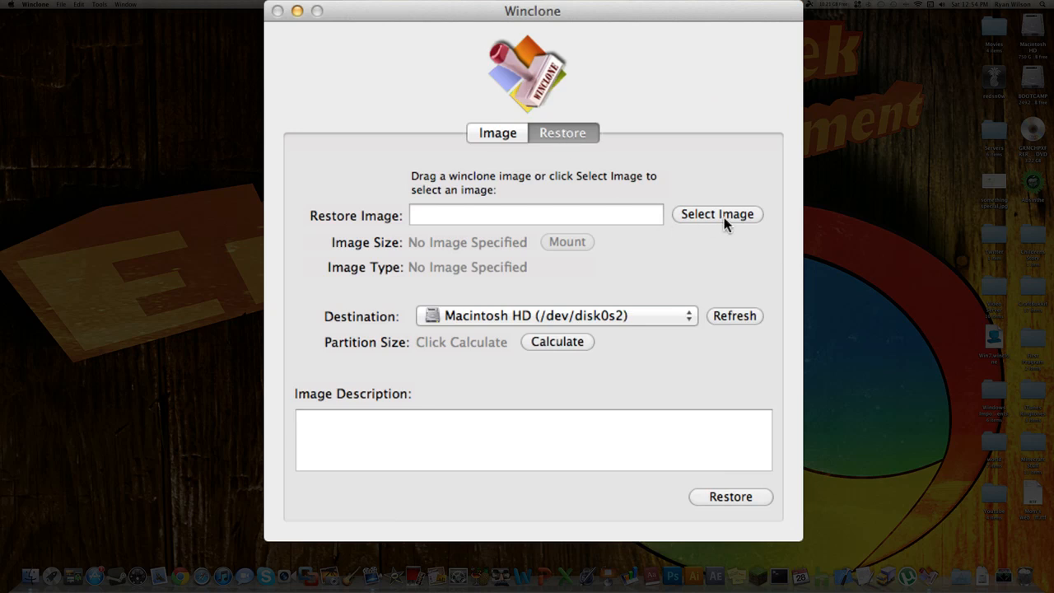
{"action": "mouse_move", "coordinate": [747, 230]}
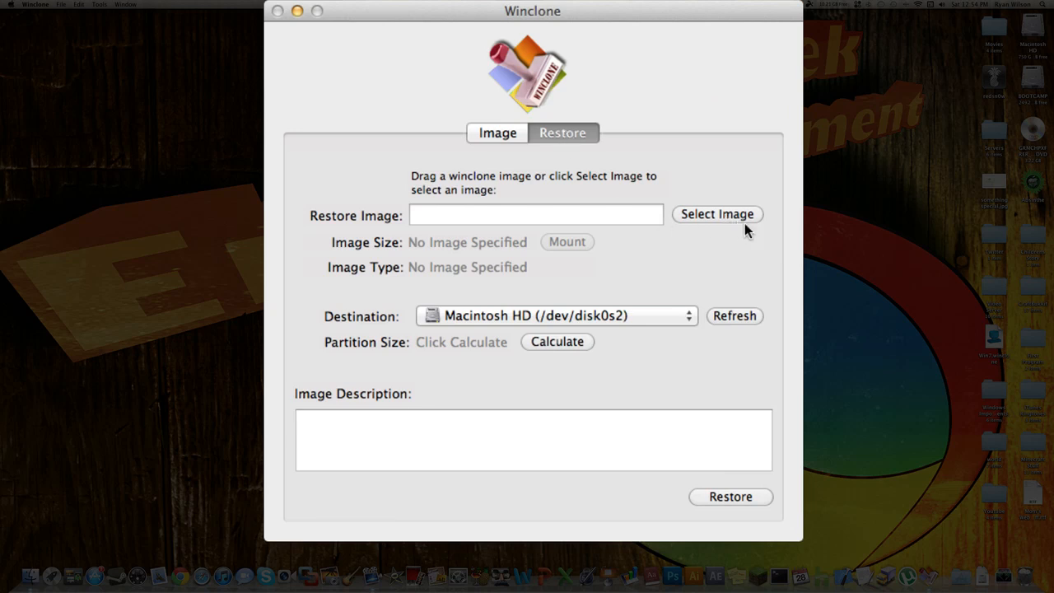
{"action": "mouse_move", "coordinate": [729, 253]}
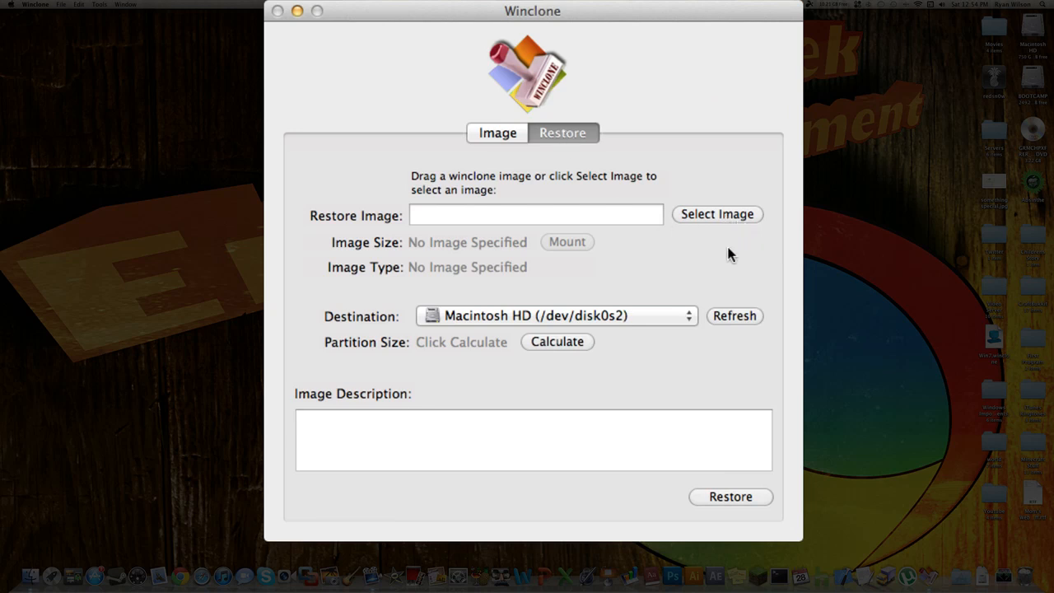
{"action": "mouse_move", "coordinate": [700, 203]}
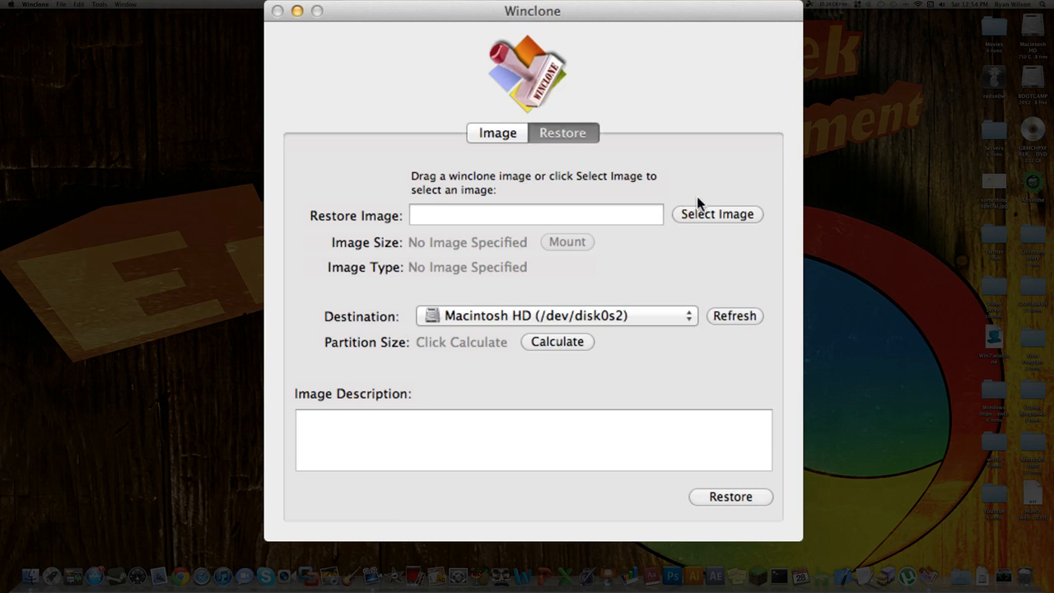
{"action": "left_click", "coordinate": [718, 214]}
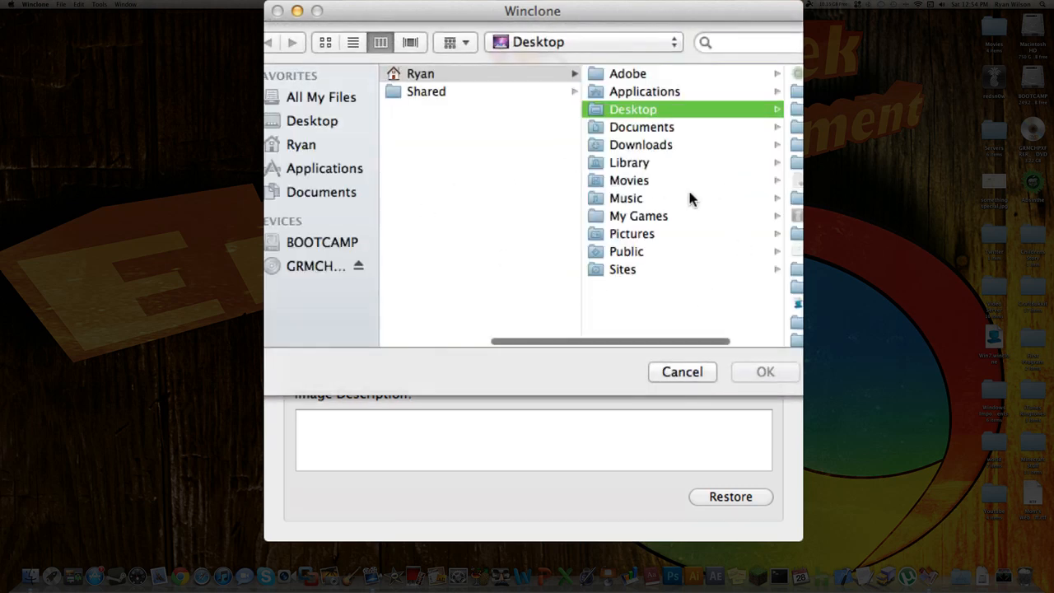
{"action": "left_click", "coordinate": [631, 109]}
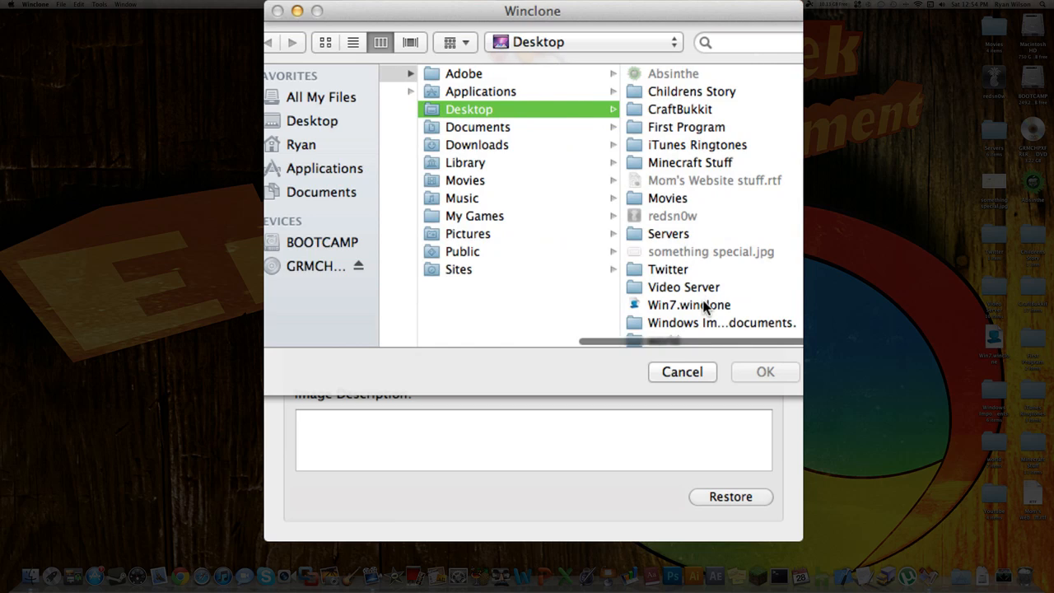
{"action": "left_click", "coordinate": [689, 305]}
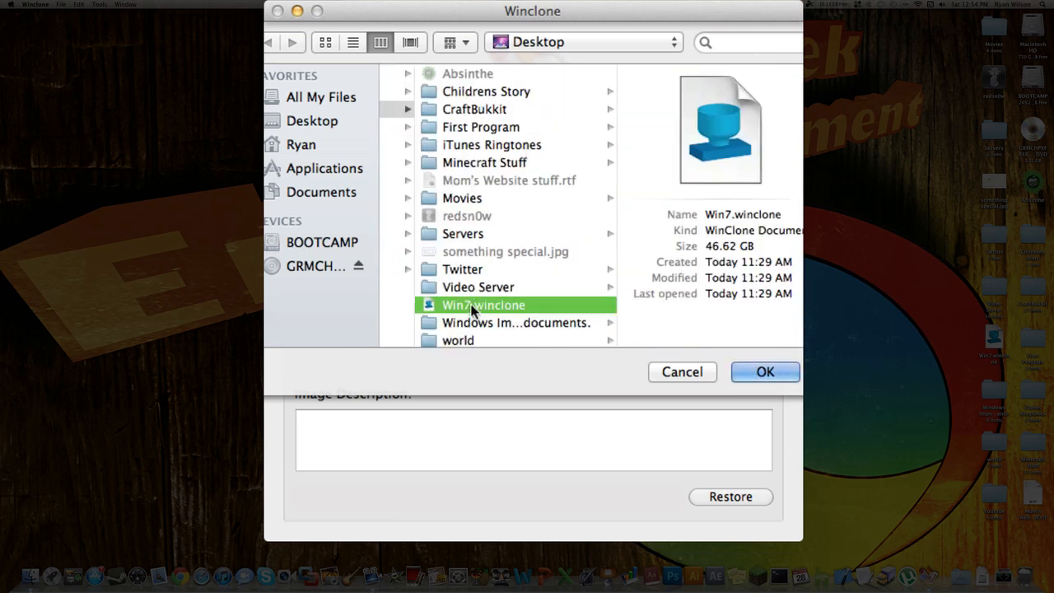
{"action": "left_click", "coordinate": [765, 371]}
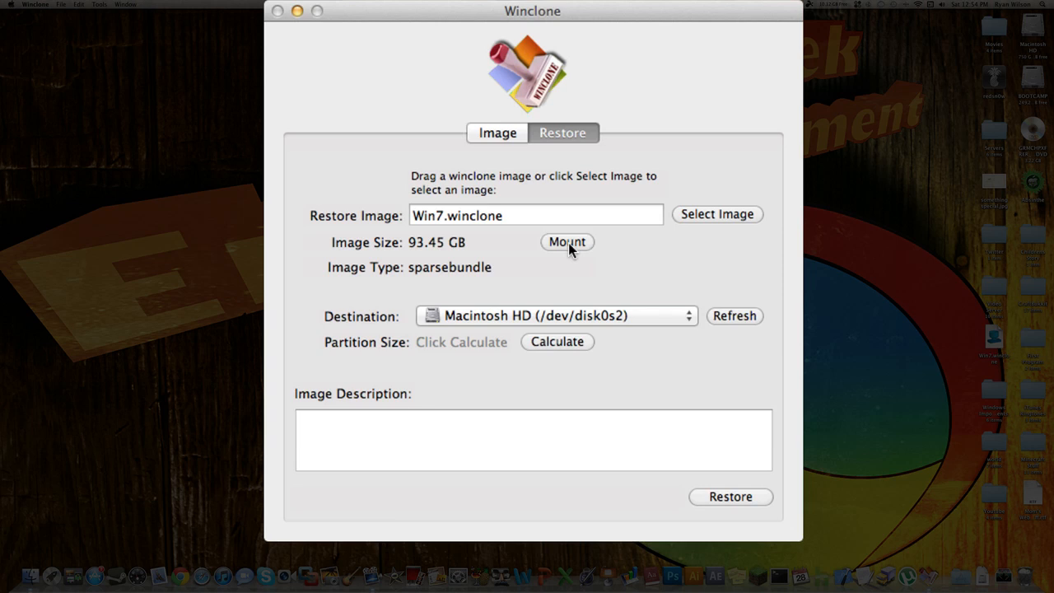
{"action": "mouse_move", "coordinate": [639, 255]}
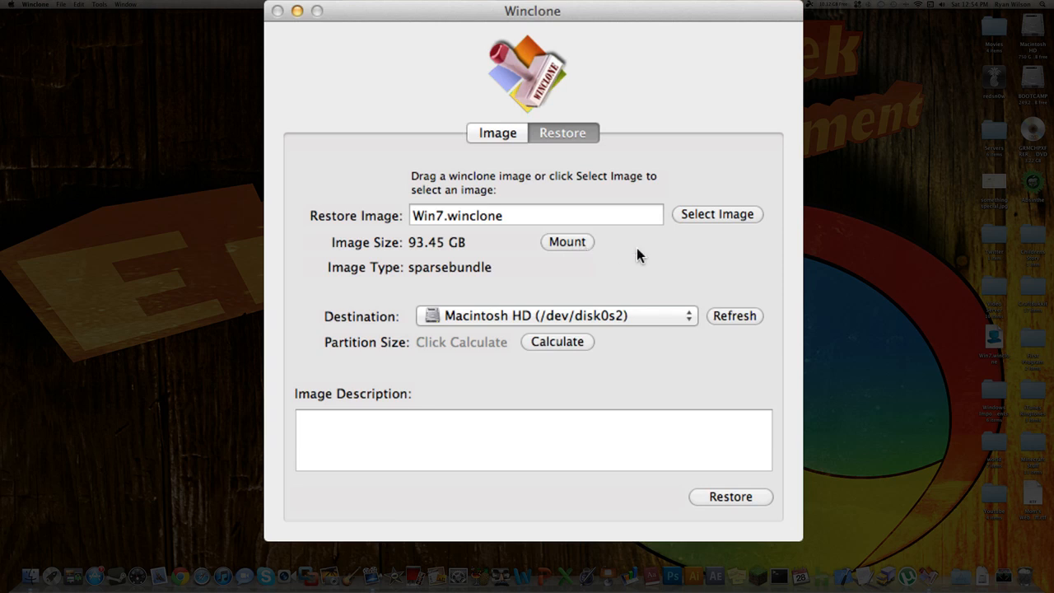
Step: Choose BOOTCAMP (/dev/disk0s4) as the restore destination and start restoring the Win7 image
{"action": "left_click", "coordinate": [556, 315]}
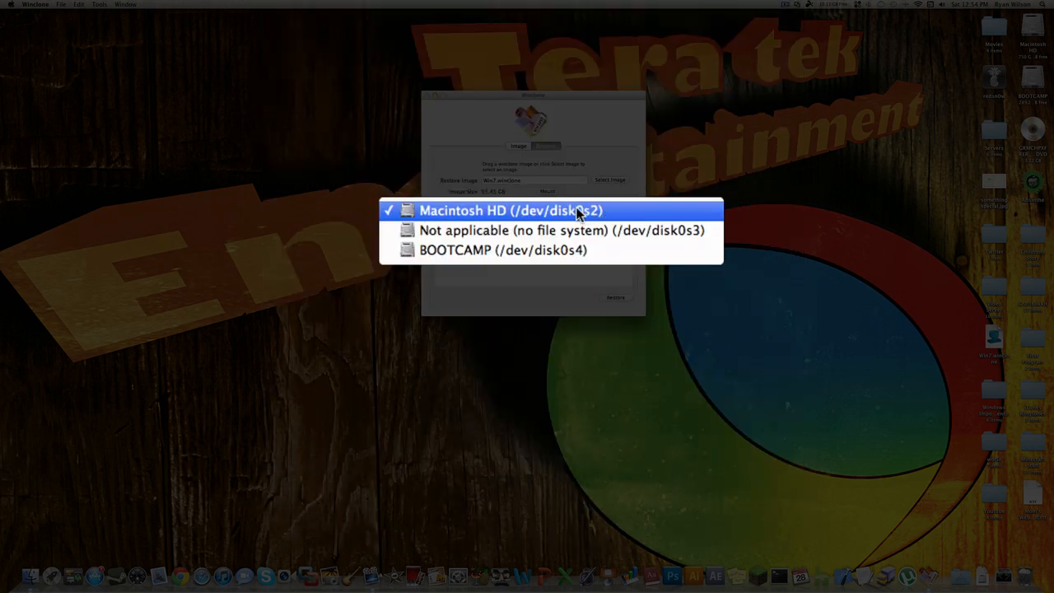
{"action": "mouse_move", "coordinate": [500, 216]}
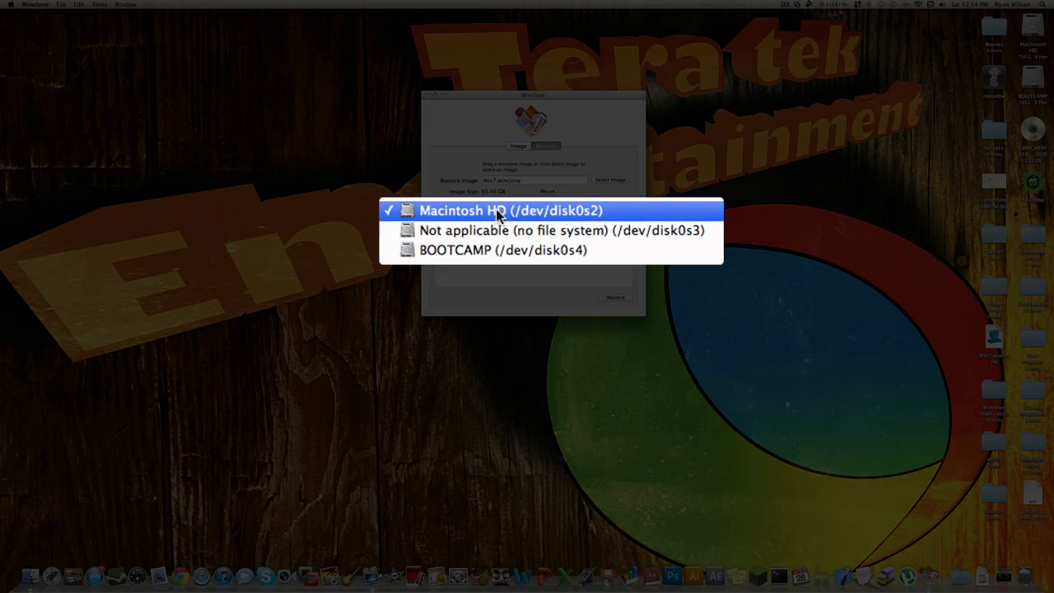
{"action": "mouse_move", "coordinate": [490, 250]}
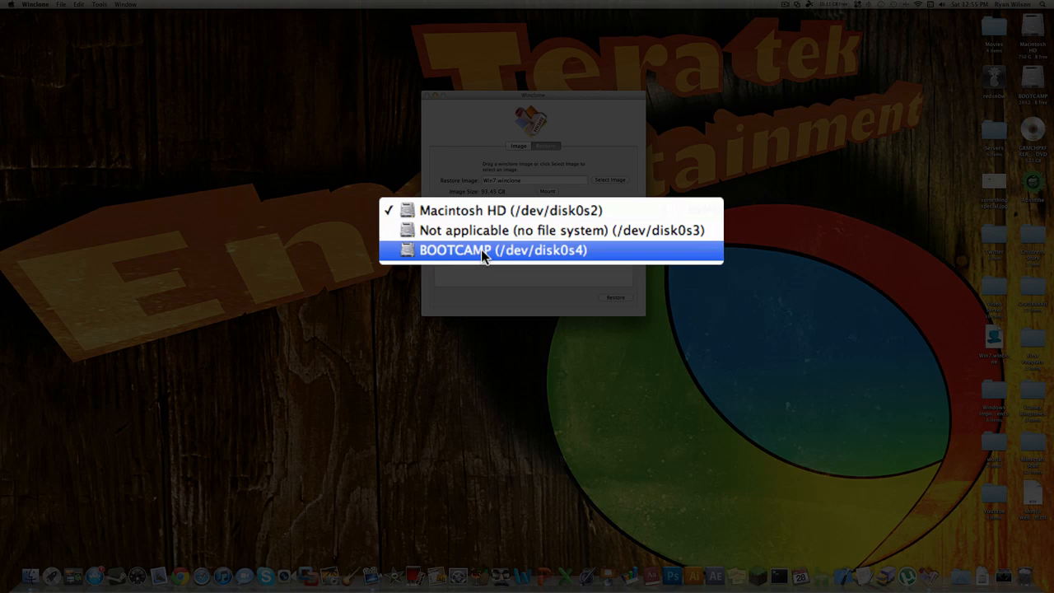
{"action": "left_click", "coordinate": [492, 250]}
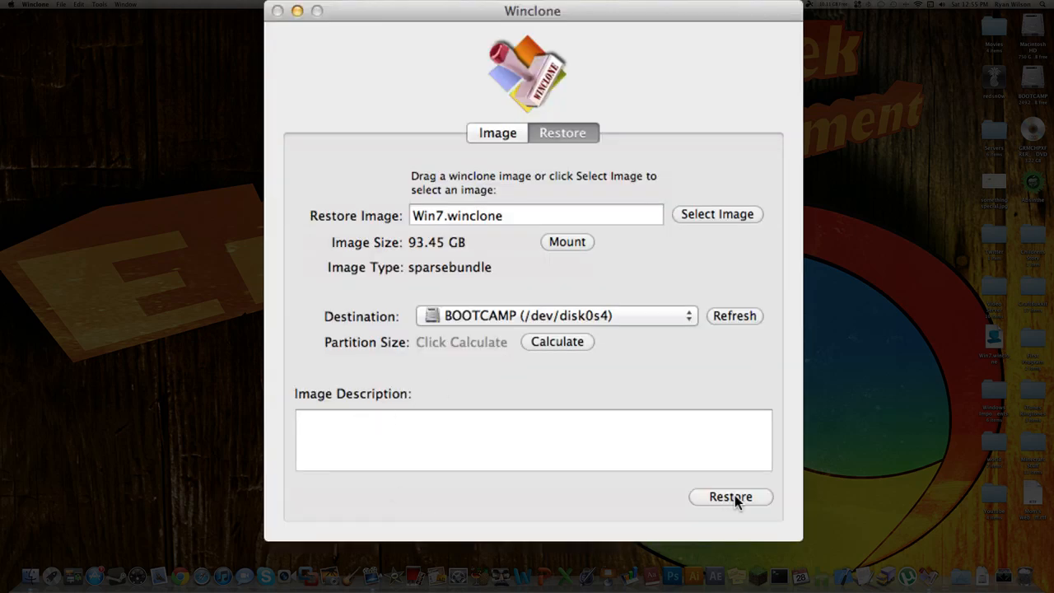
{"action": "left_click", "coordinate": [730, 496]}
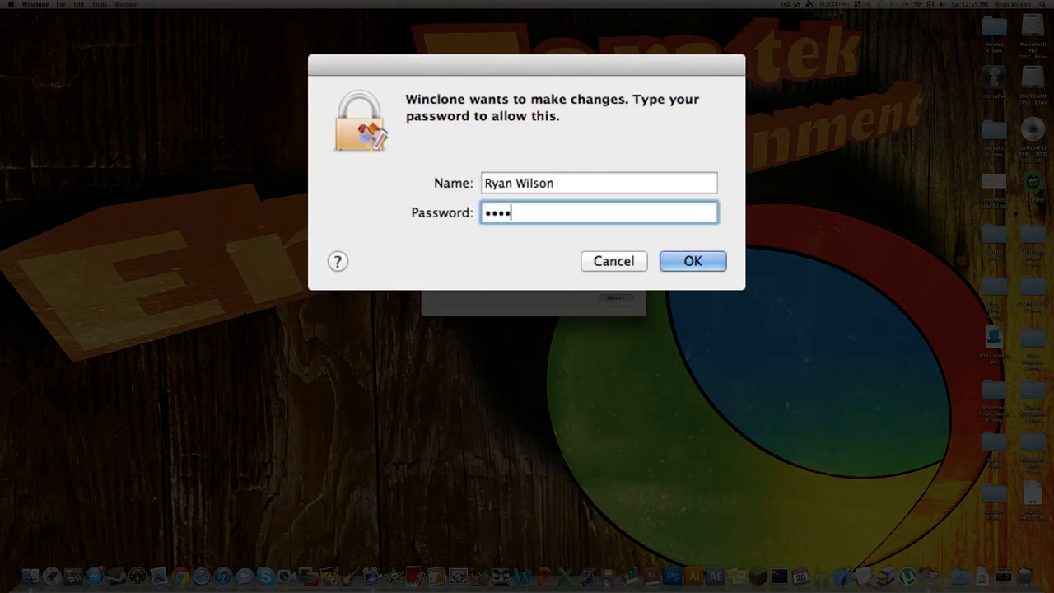
Step: Authorize with the admin password and confirm so the Win7 restore onto BOOTCAMP proceeds
{"action": "left_click", "coordinate": [693, 261]}
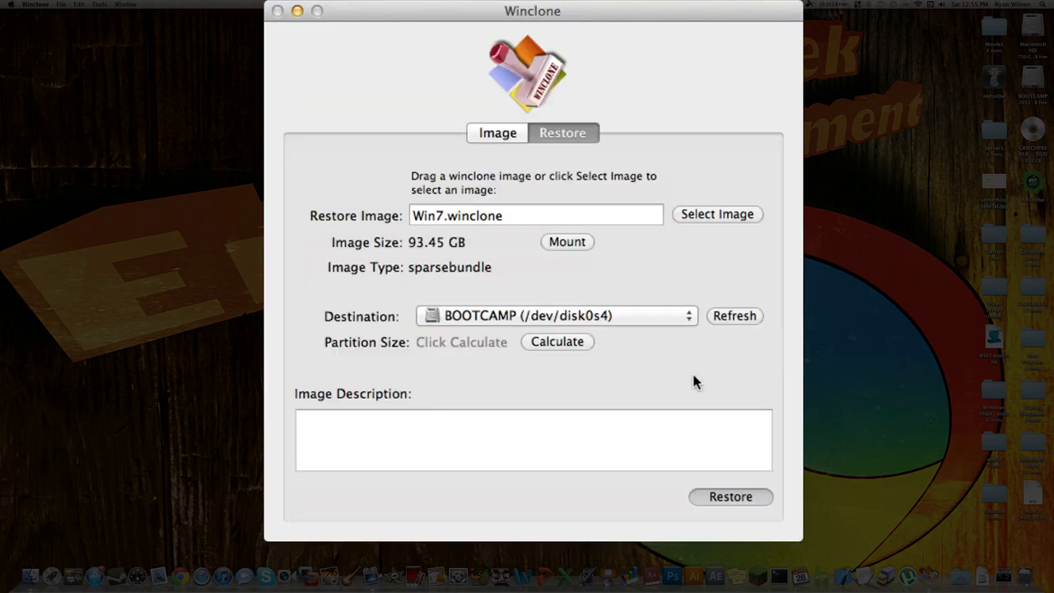
{"action": "mouse_move", "coordinate": [700, 387]}
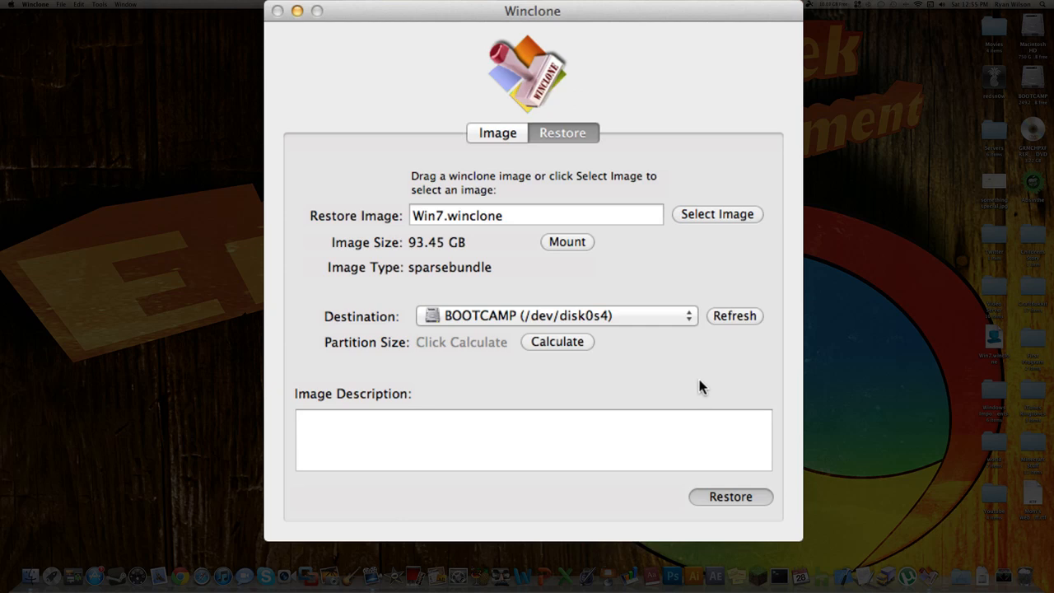
{"action": "left_click", "coordinate": [730, 497]}
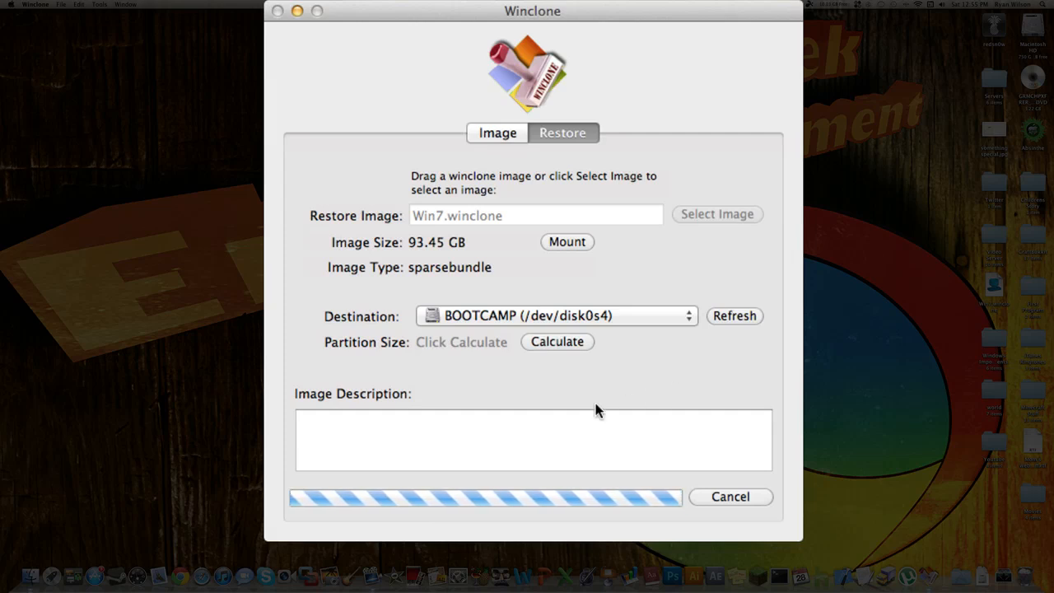
{"action": "mouse_move", "coordinate": [467, 496]}
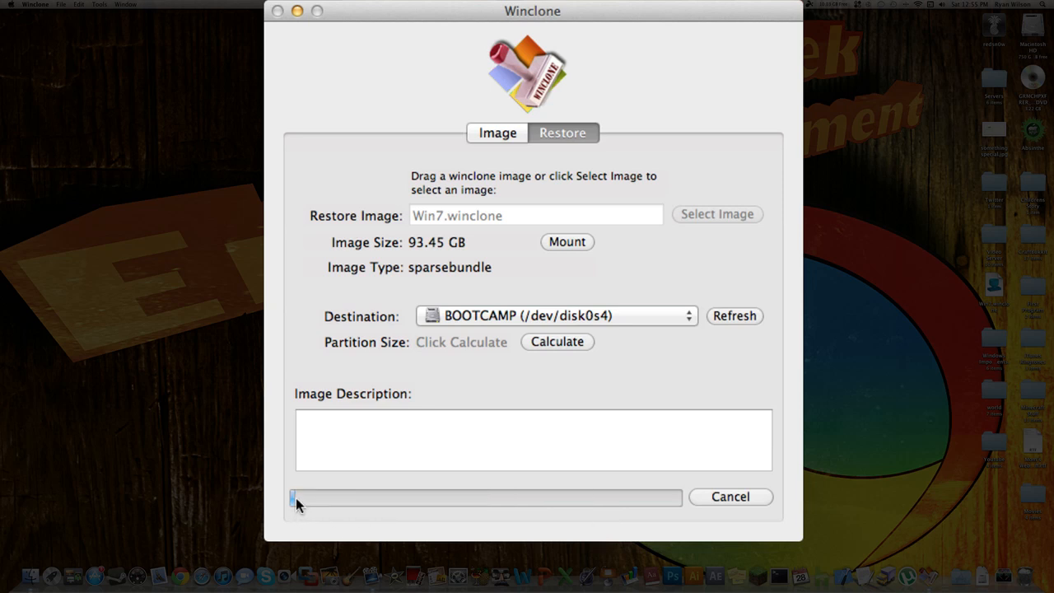
{"action": "mouse_move", "coordinate": [331, 522]}
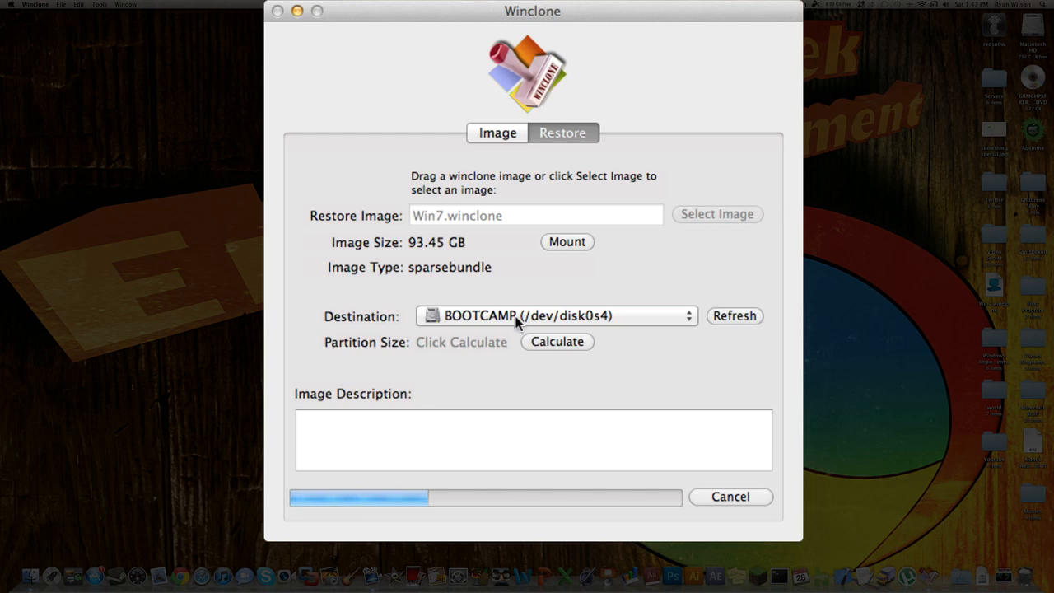
{"action": "mouse_move", "coordinate": [426, 513]}
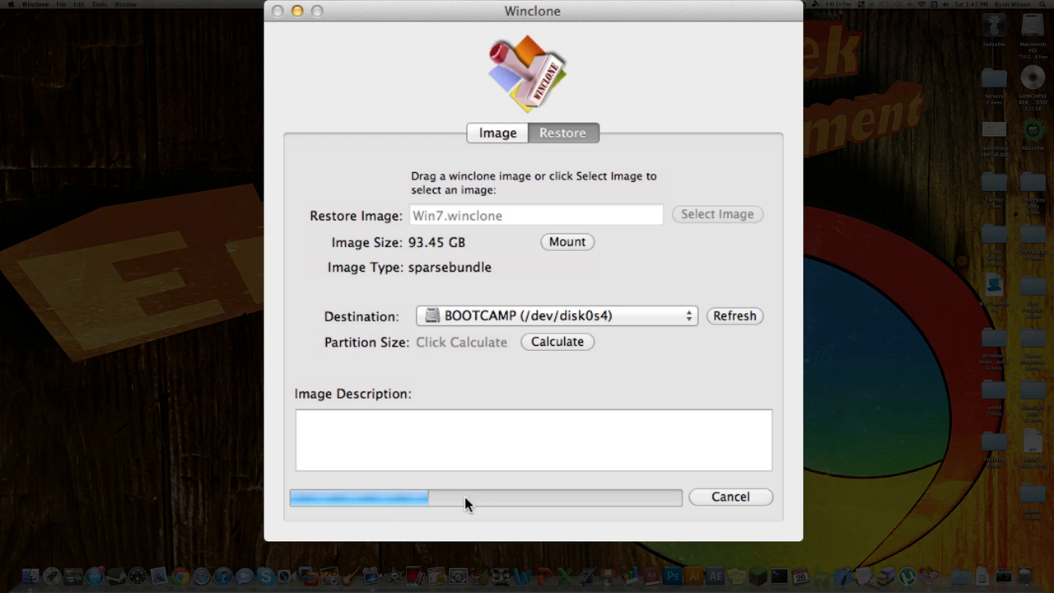
{"action": "mouse_move", "coordinate": [513, 477]}
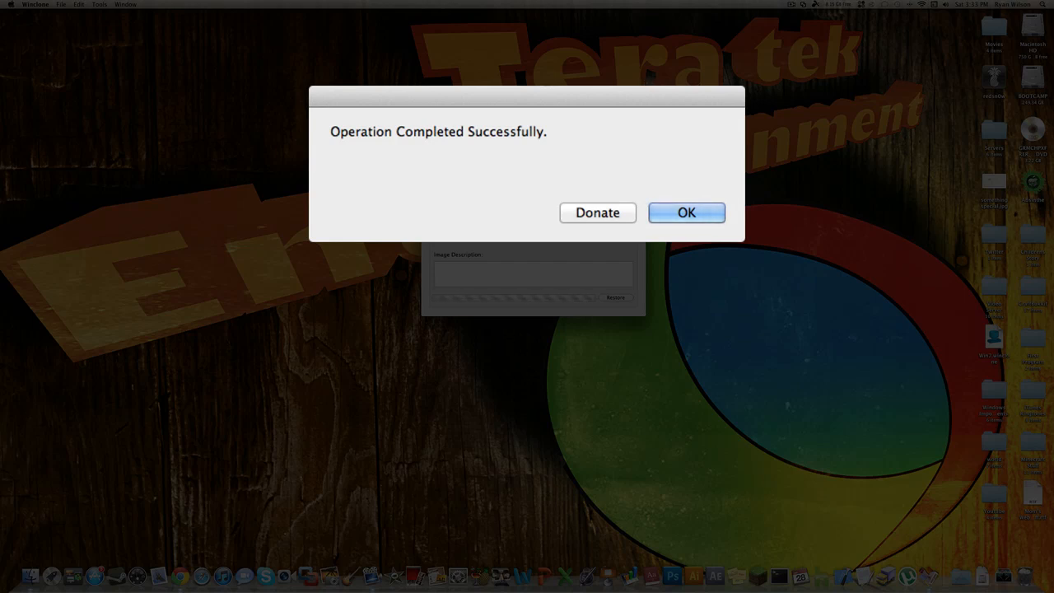
{"action": "mouse_move", "coordinate": [684, 152]}
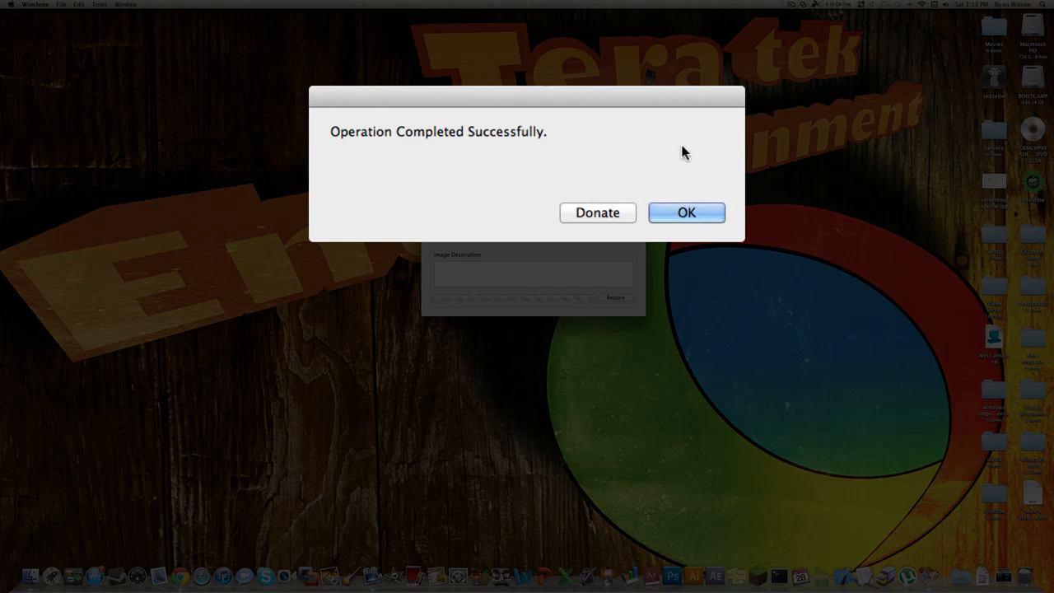
{"action": "mouse_move", "coordinate": [705, 174]}
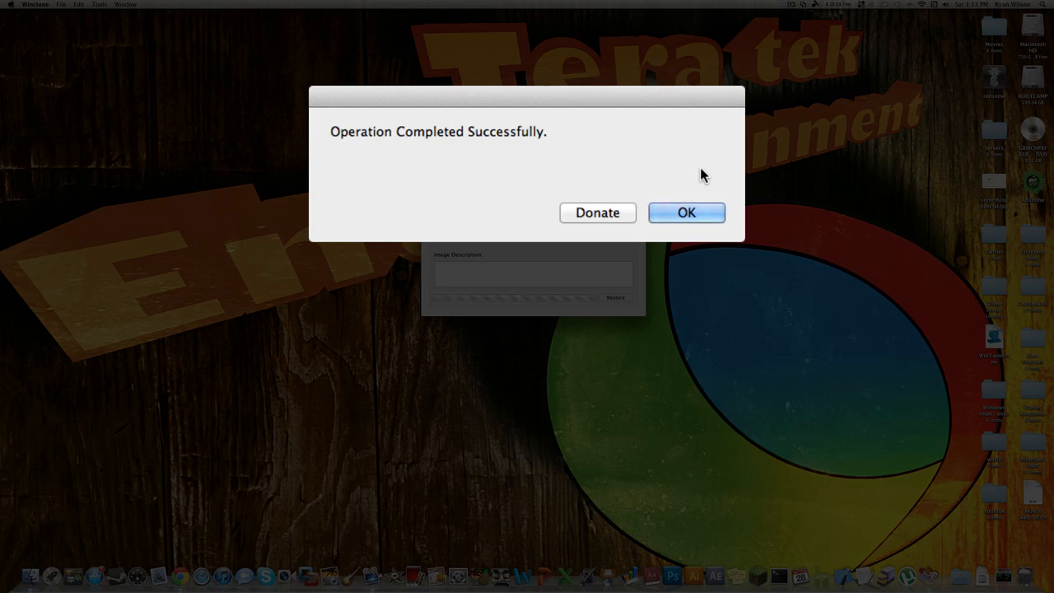
{"action": "mouse_move", "coordinate": [348, 155]}
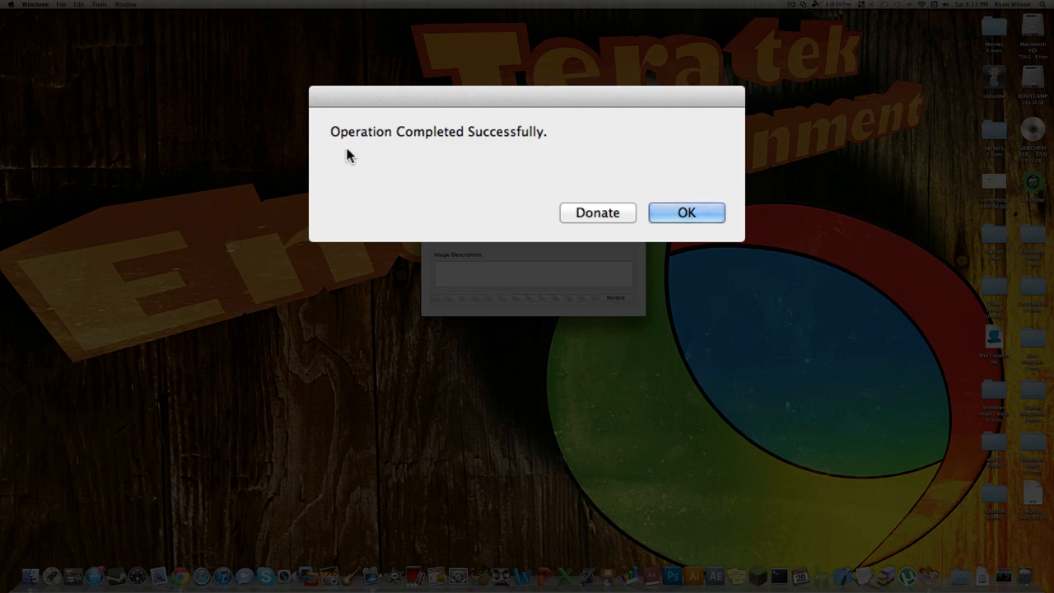
Step: Acknowledge the Operation Completed Successfully alert, returning to the unlocked Restore window
{"action": "left_click", "coordinate": [686, 213]}
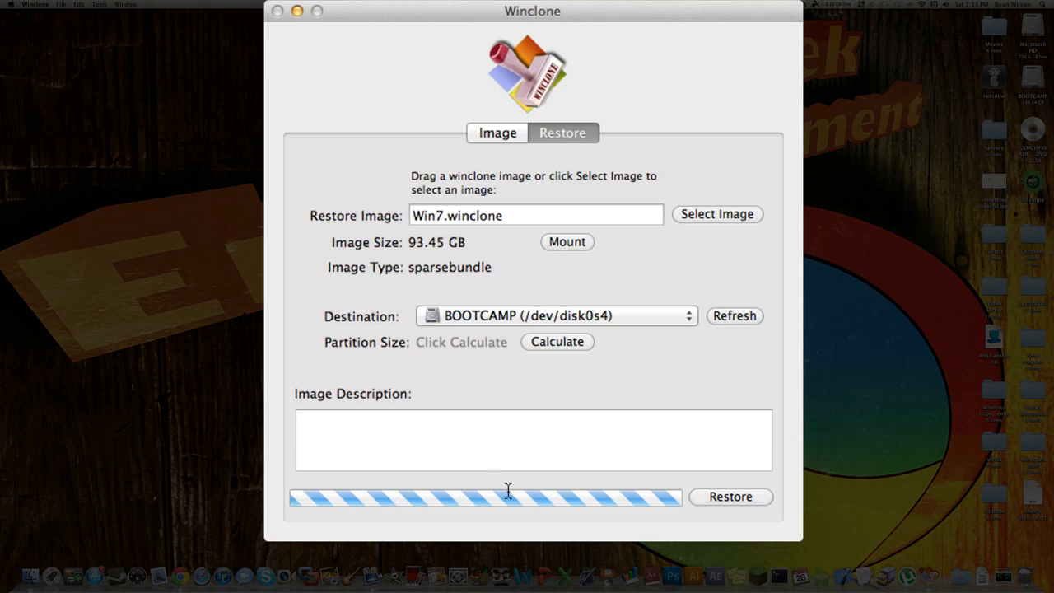
{"action": "mouse_move", "coordinate": [538, 491]}
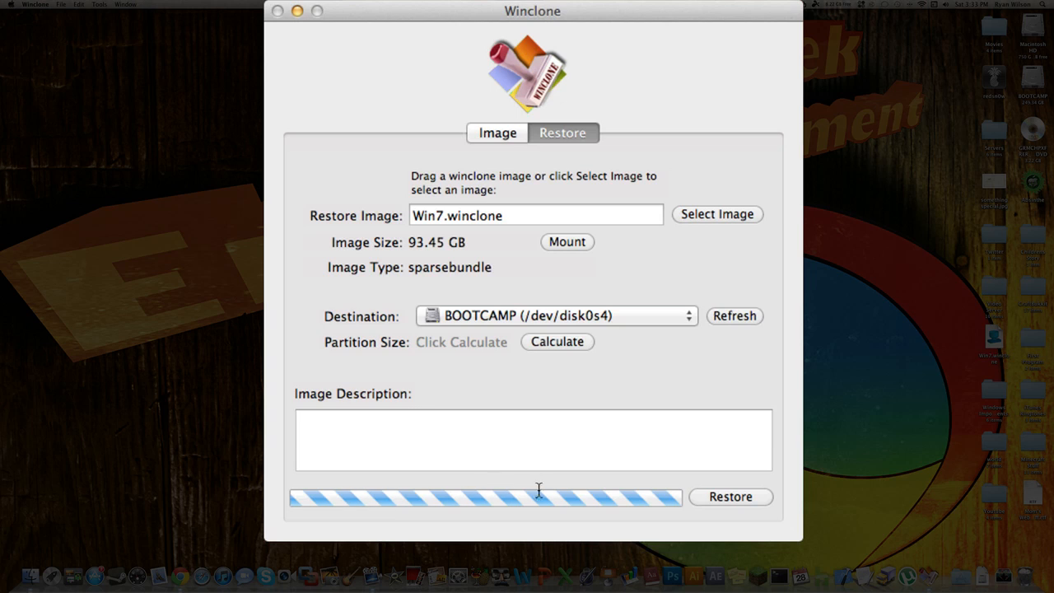
{"action": "mouse_move", "coordinate": [467, 250]}
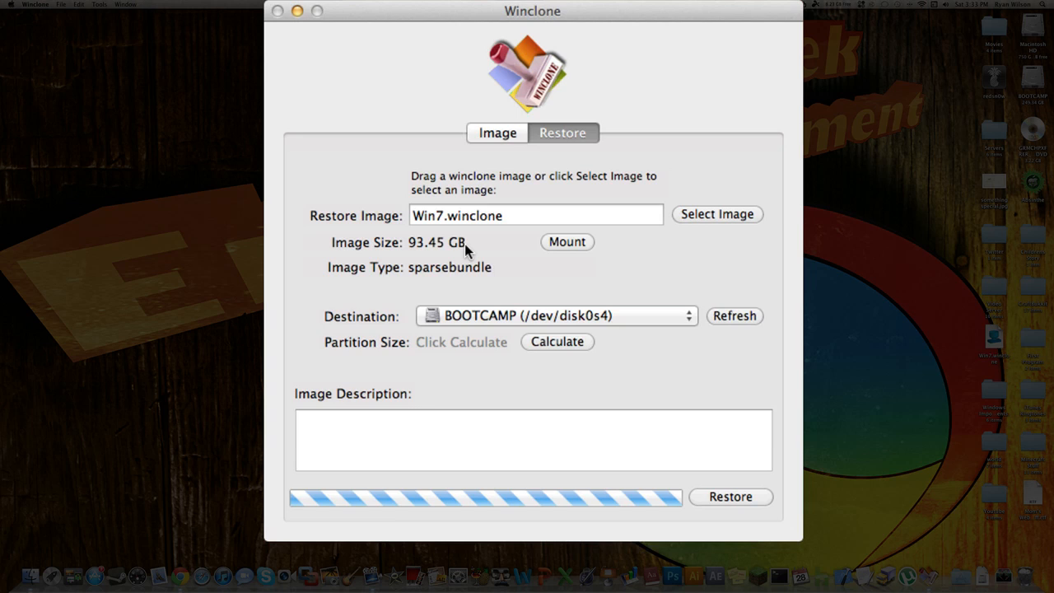
{"action": "mouse_move", "coordinate": [553, 497]}
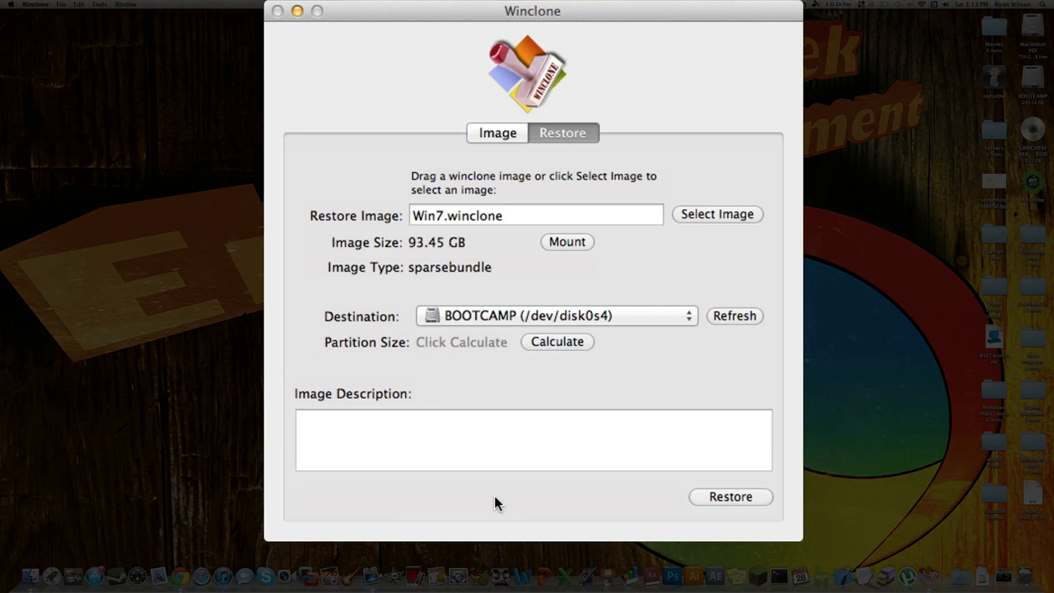
{"action": "mouse_move", "coordinate": [786, 297]}
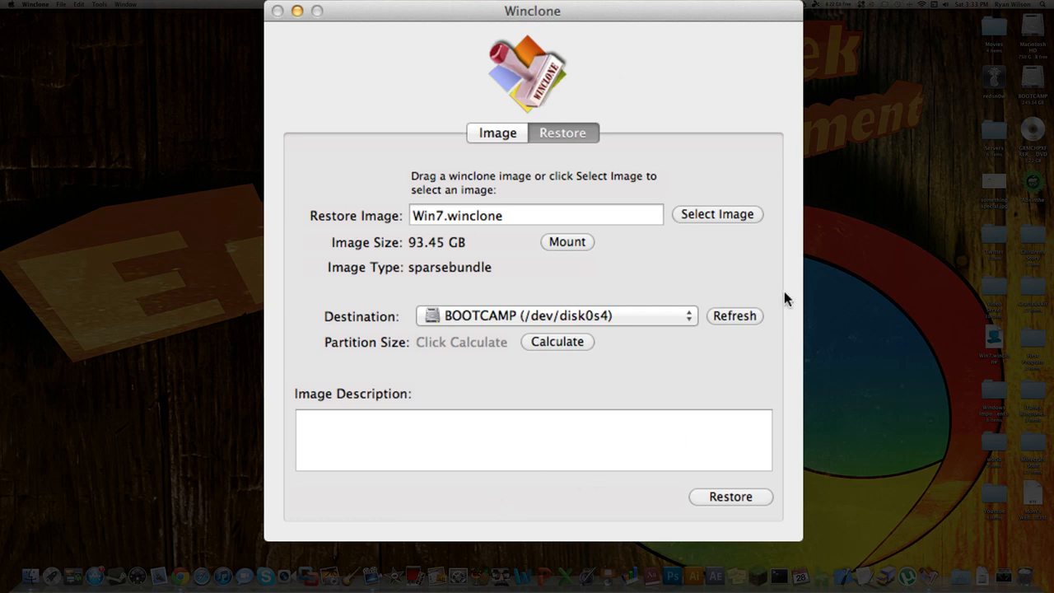